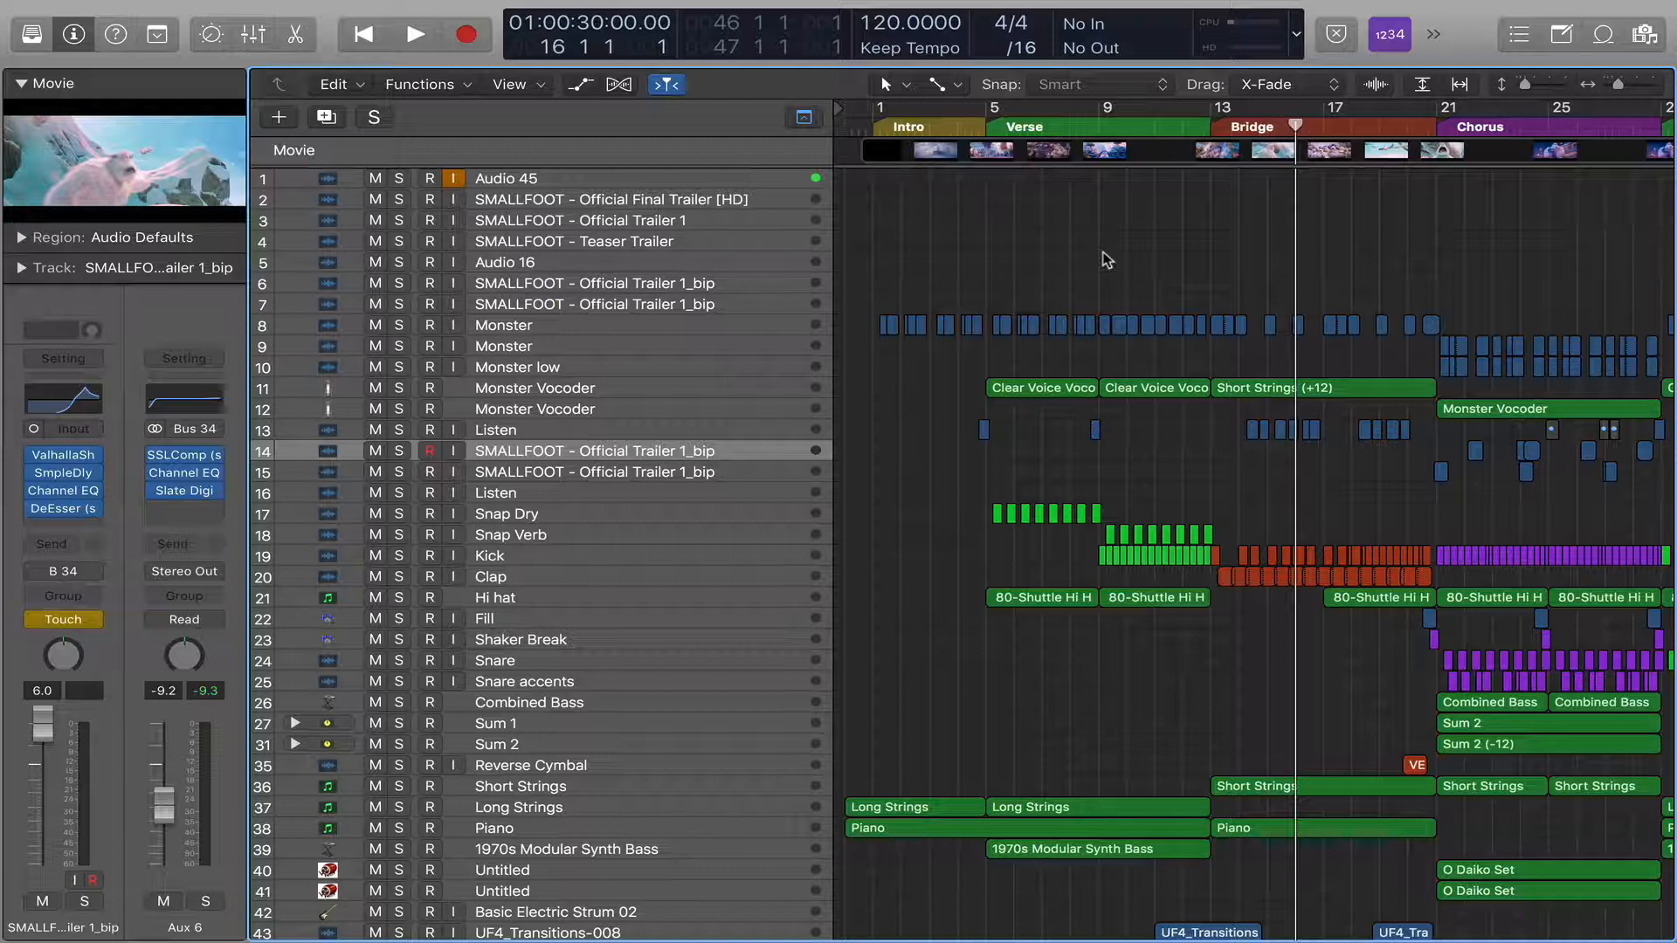
pyautogui.moveTo(1102, 254)
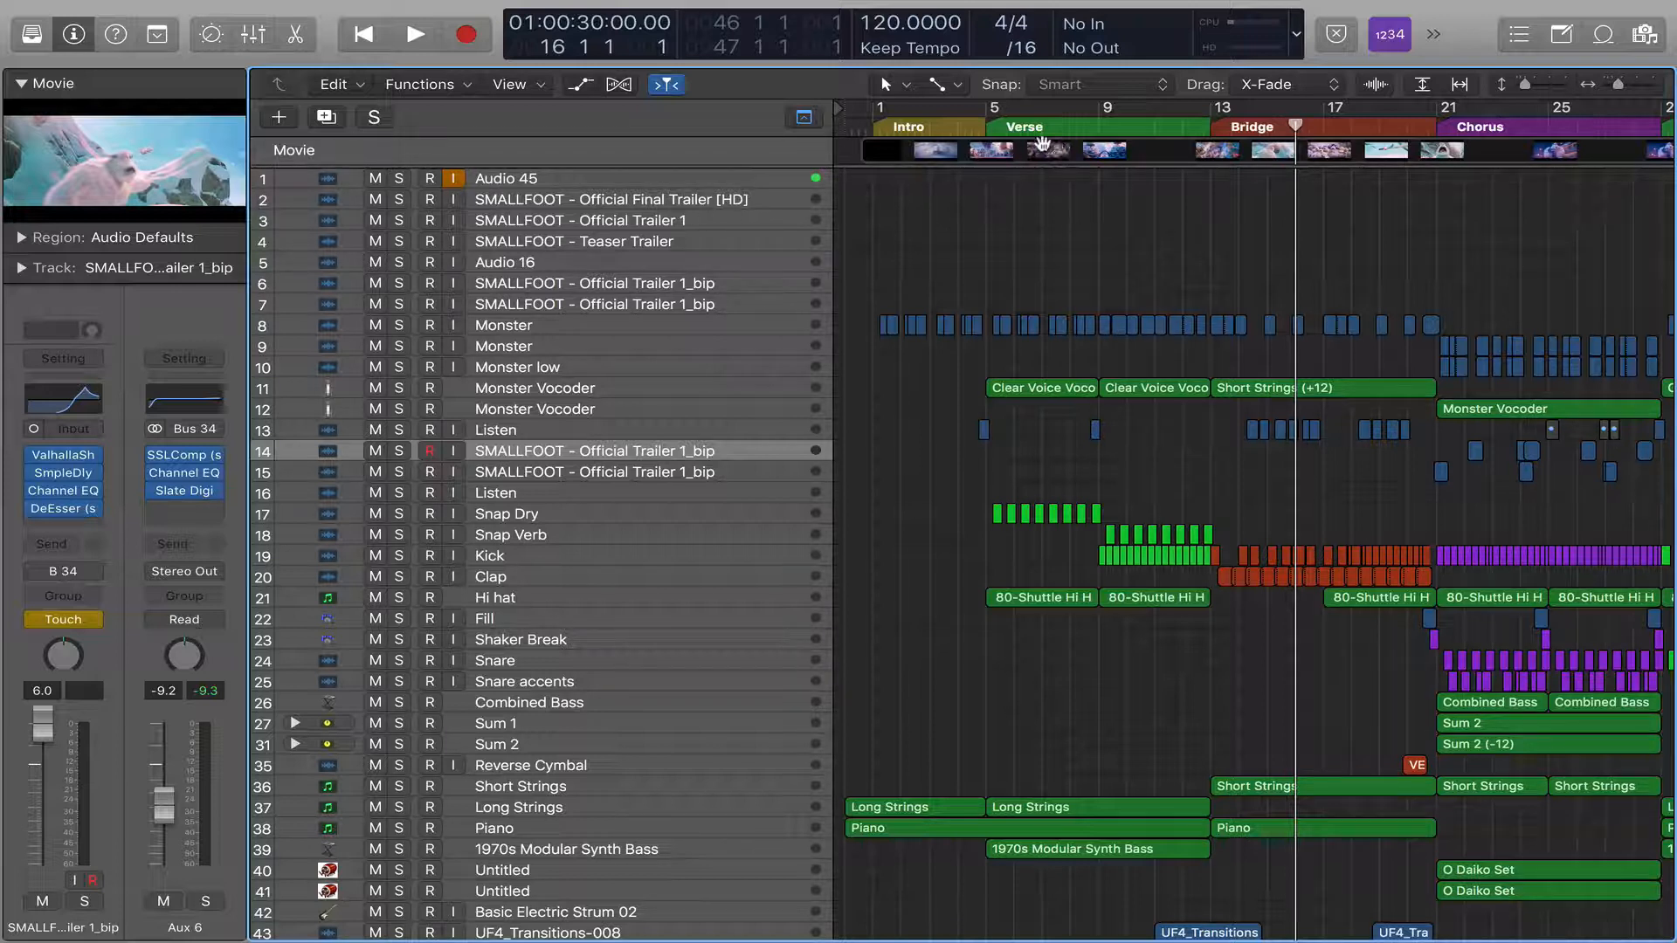
pyautogui.moveTo(150, 136)
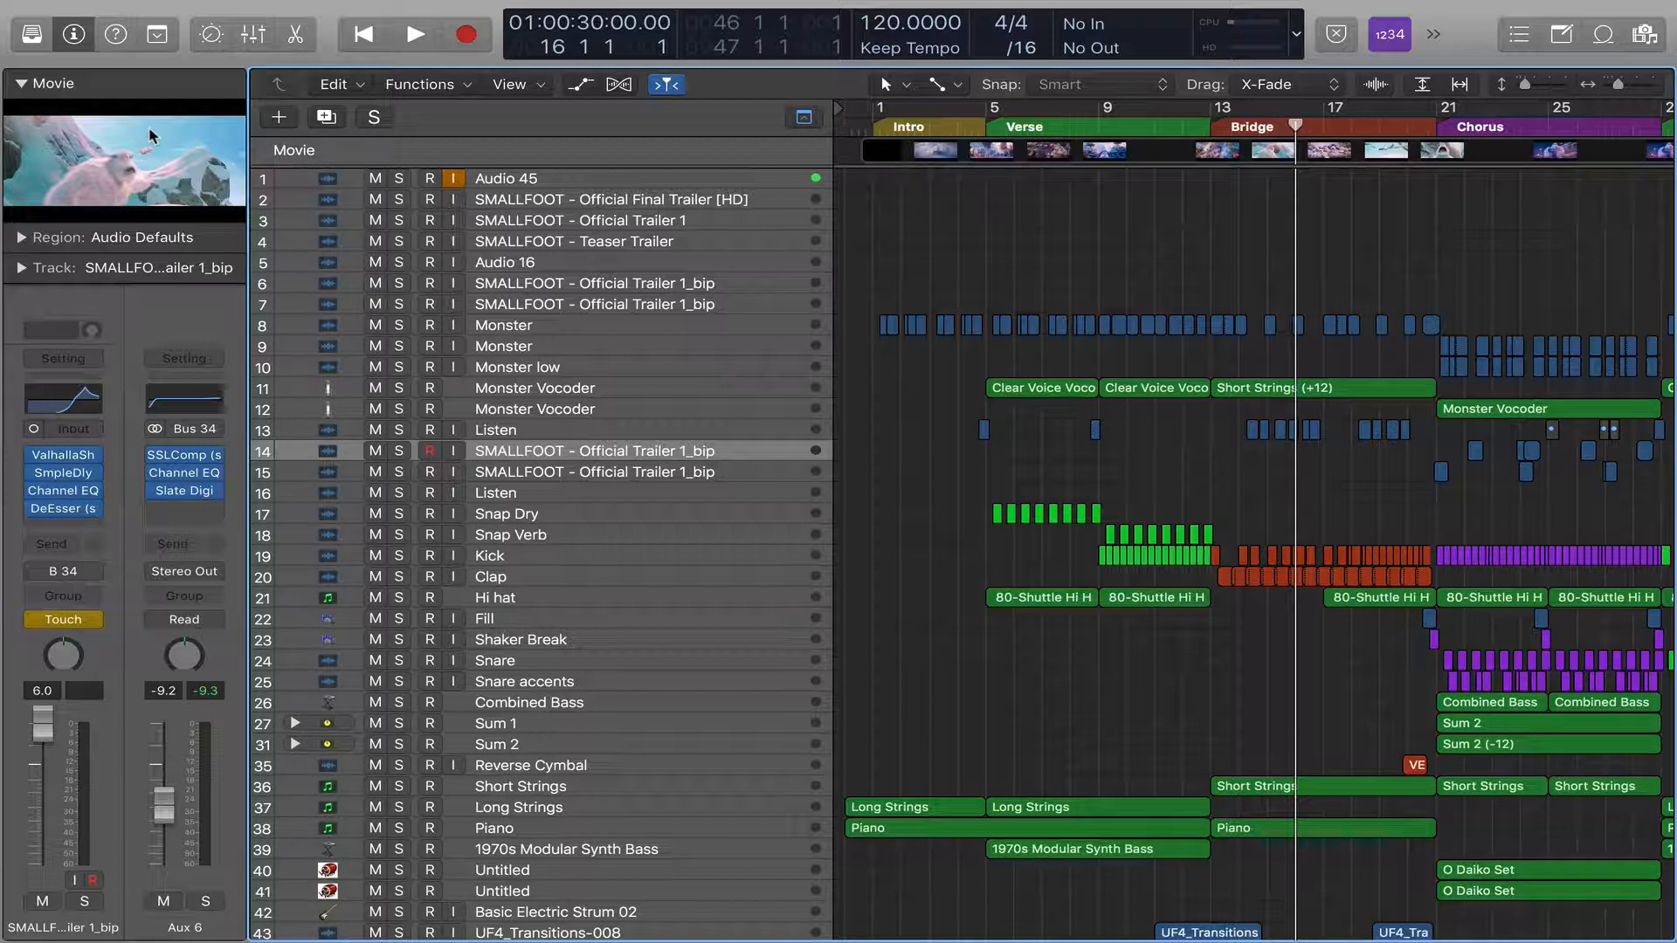
pyautogui.moveTo(122, 161)
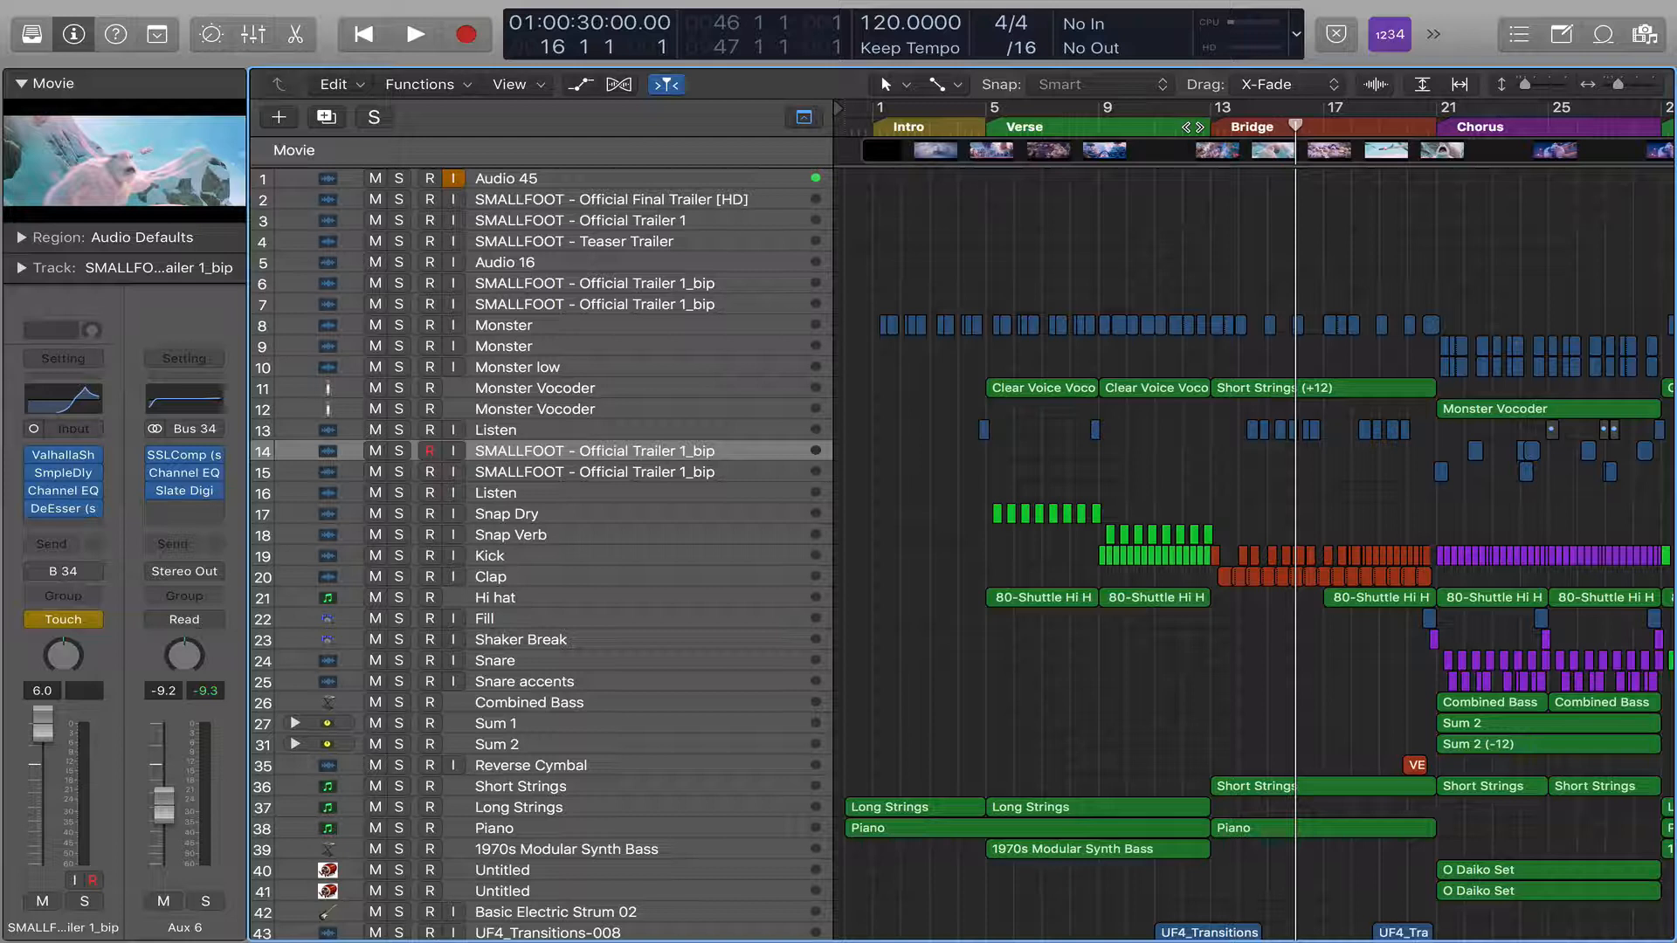
pyautogui.moveTo(1141, 151)
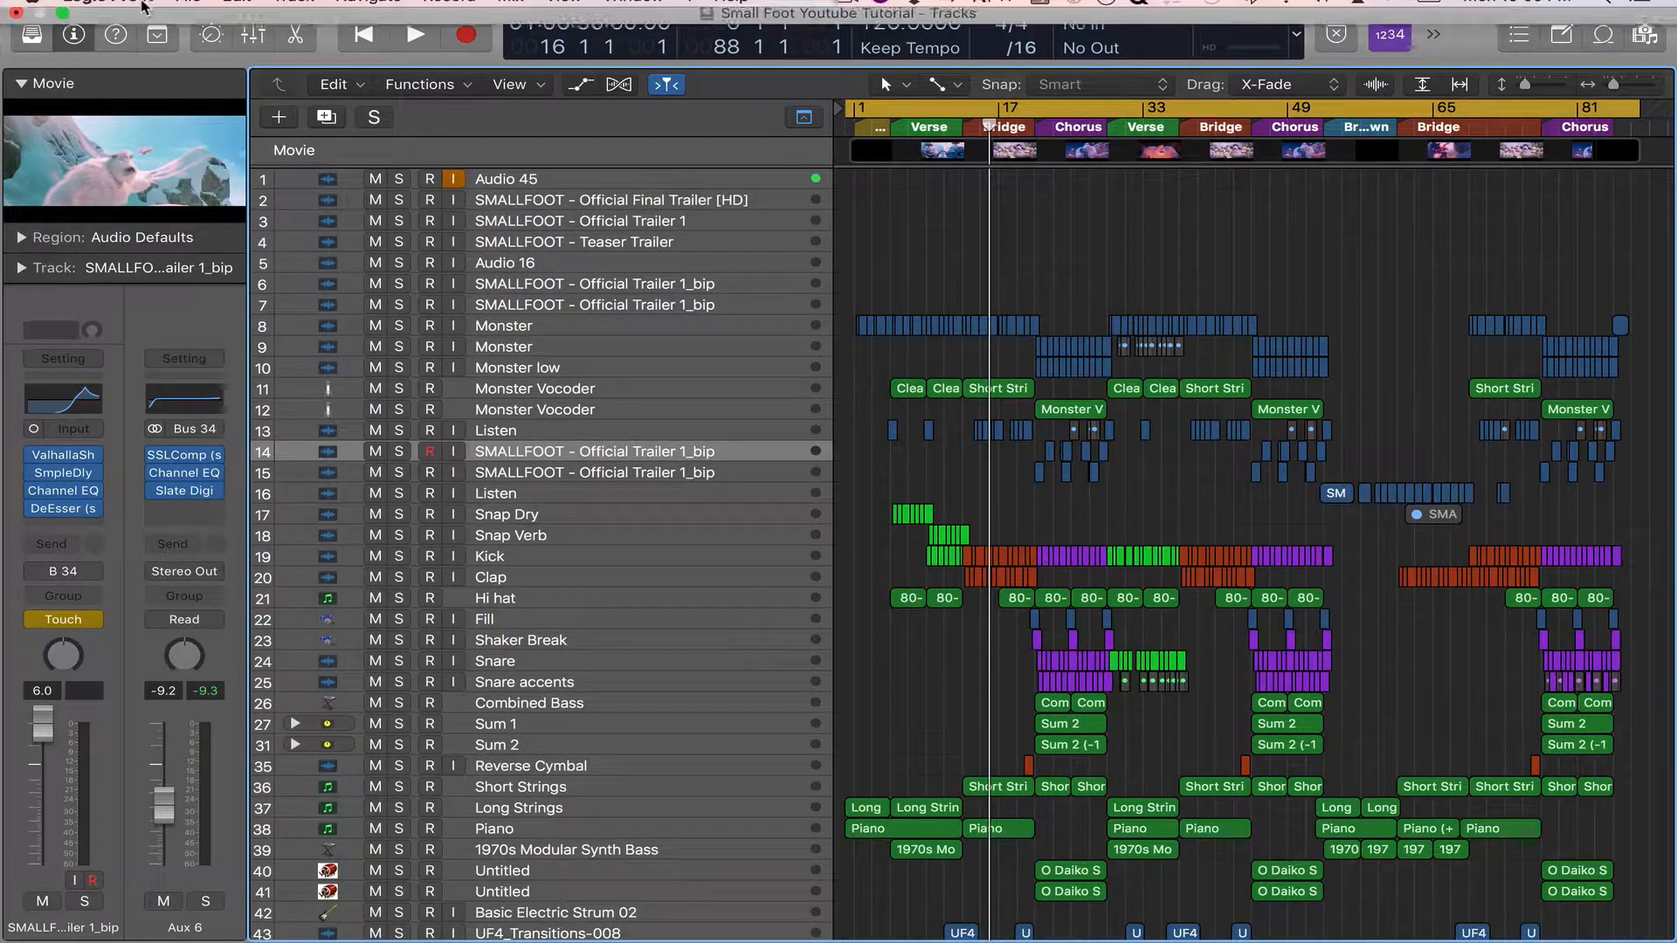
# Start File > Movie > Export Audio to Movie, bringing up the save dialog named Small Foot Remixv3
pyautogui.click(187, 12)
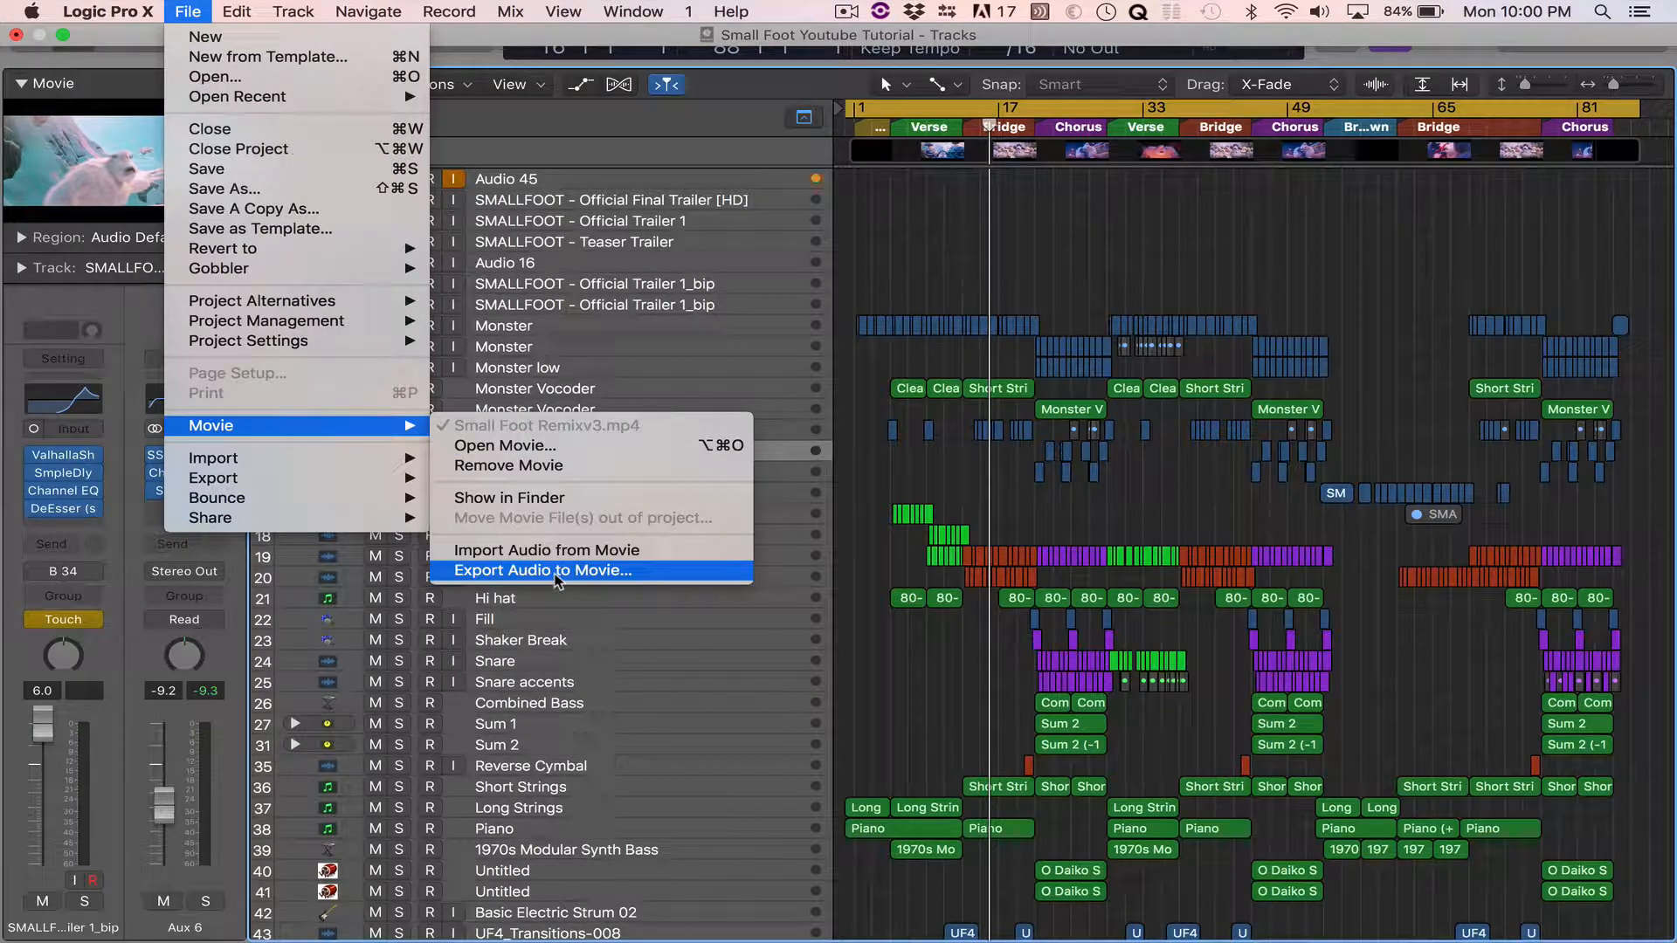
pyautogui.click(541, 570)
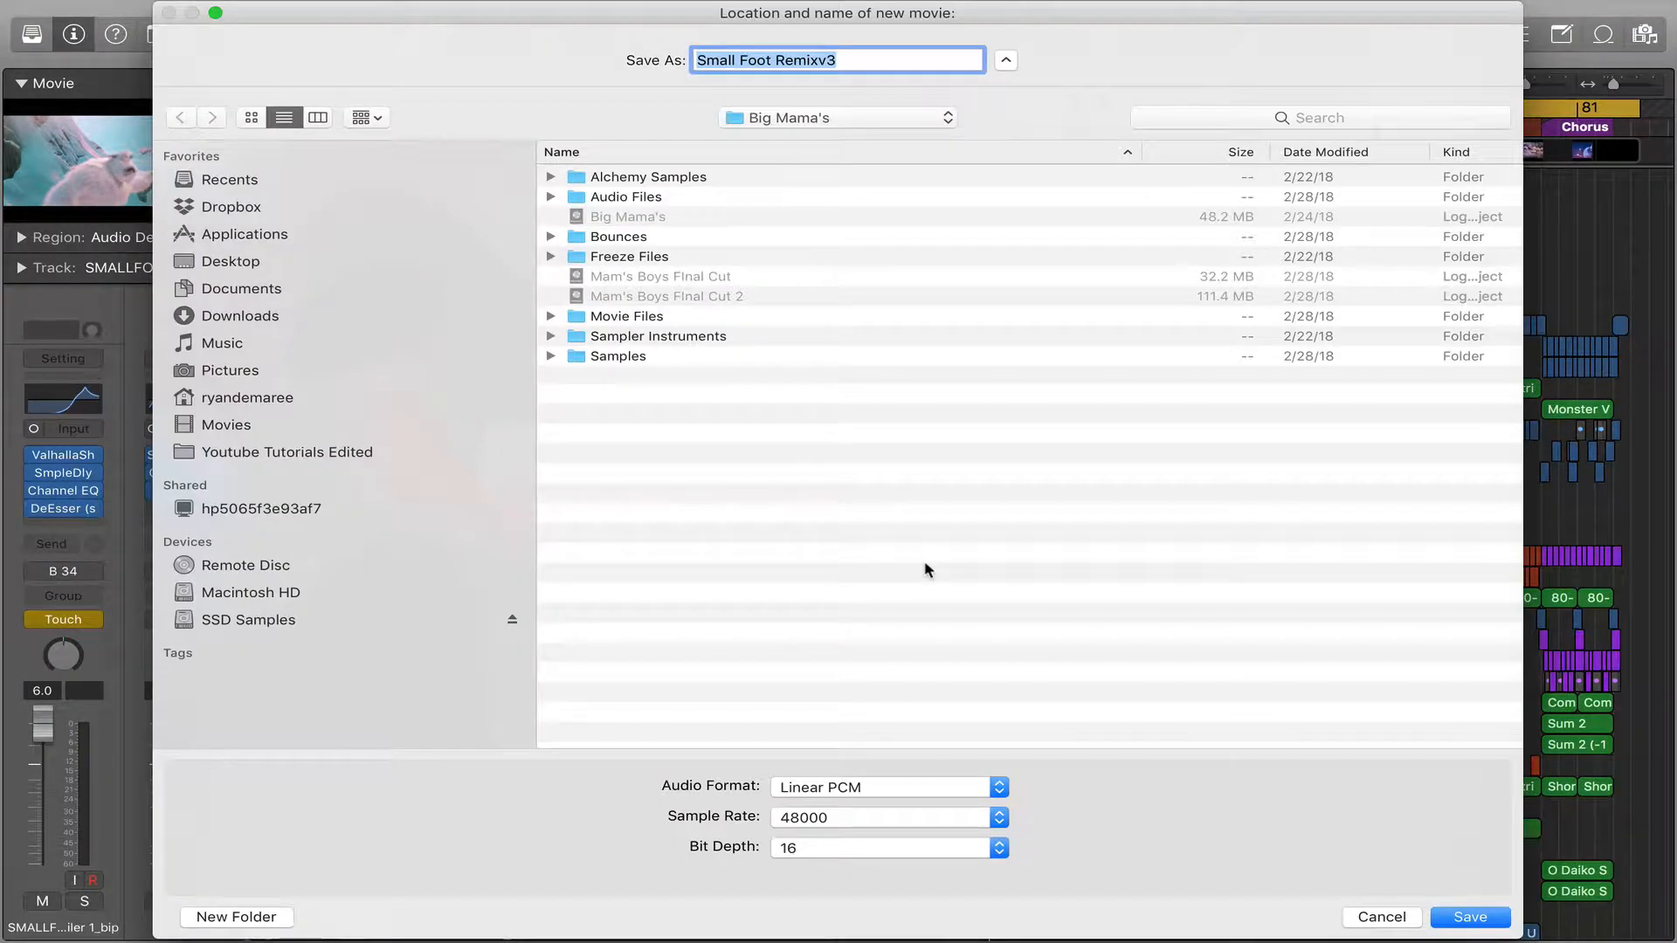
pyautogui.moveTo(891, 554)
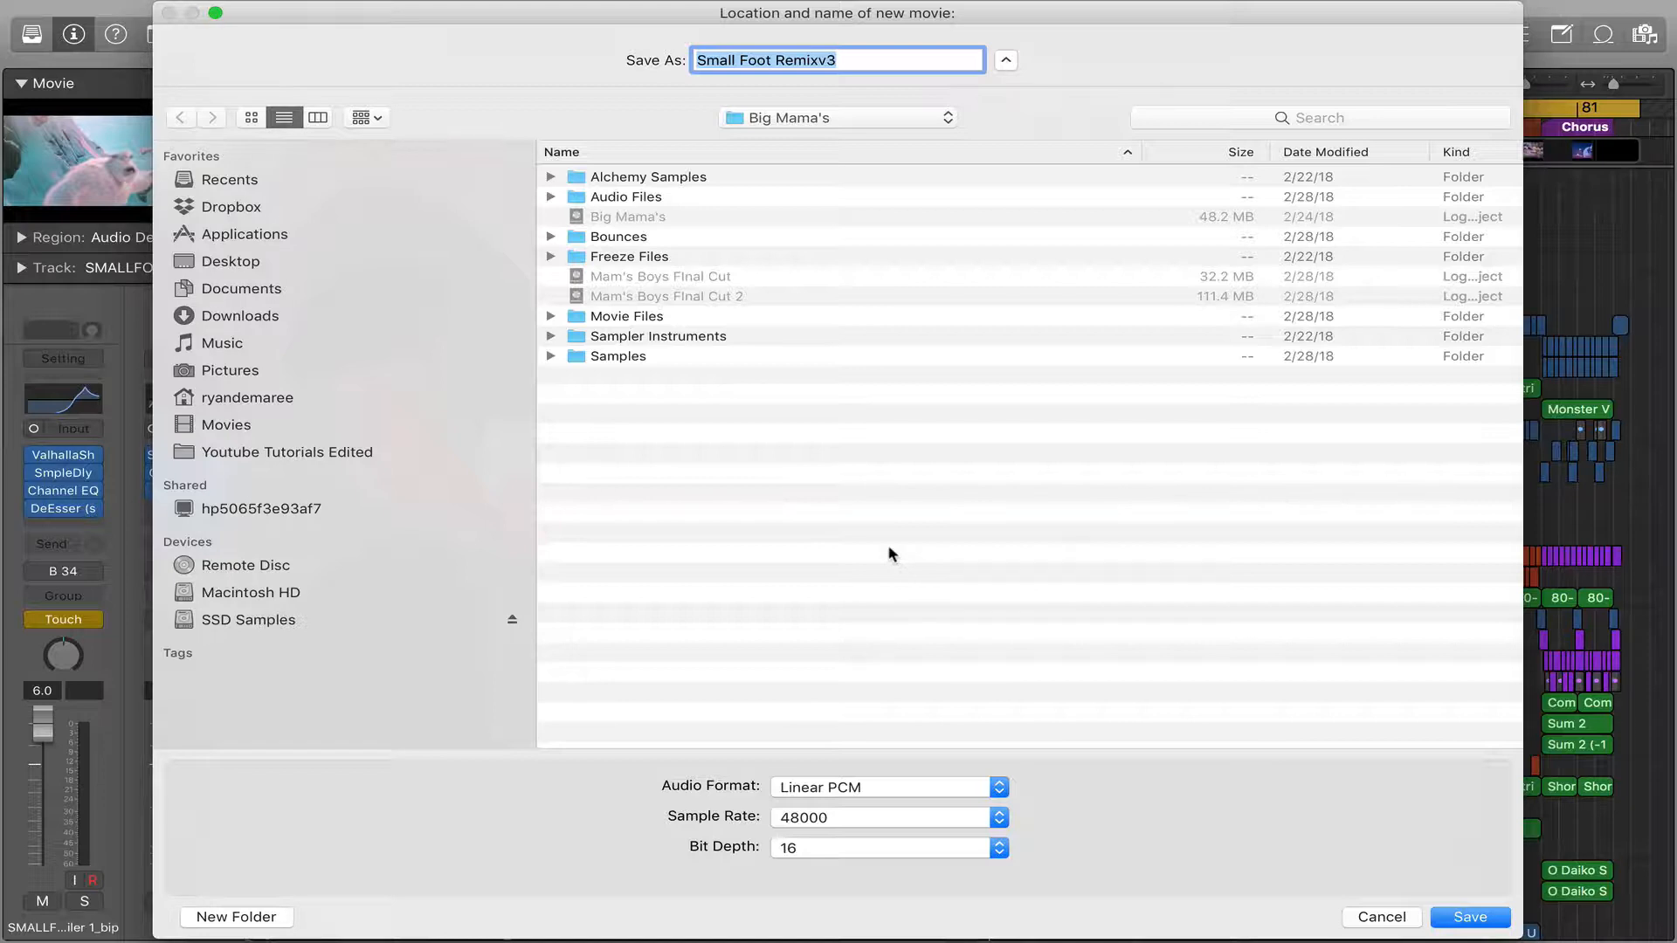
pyautogui.moveTo(853, 448)
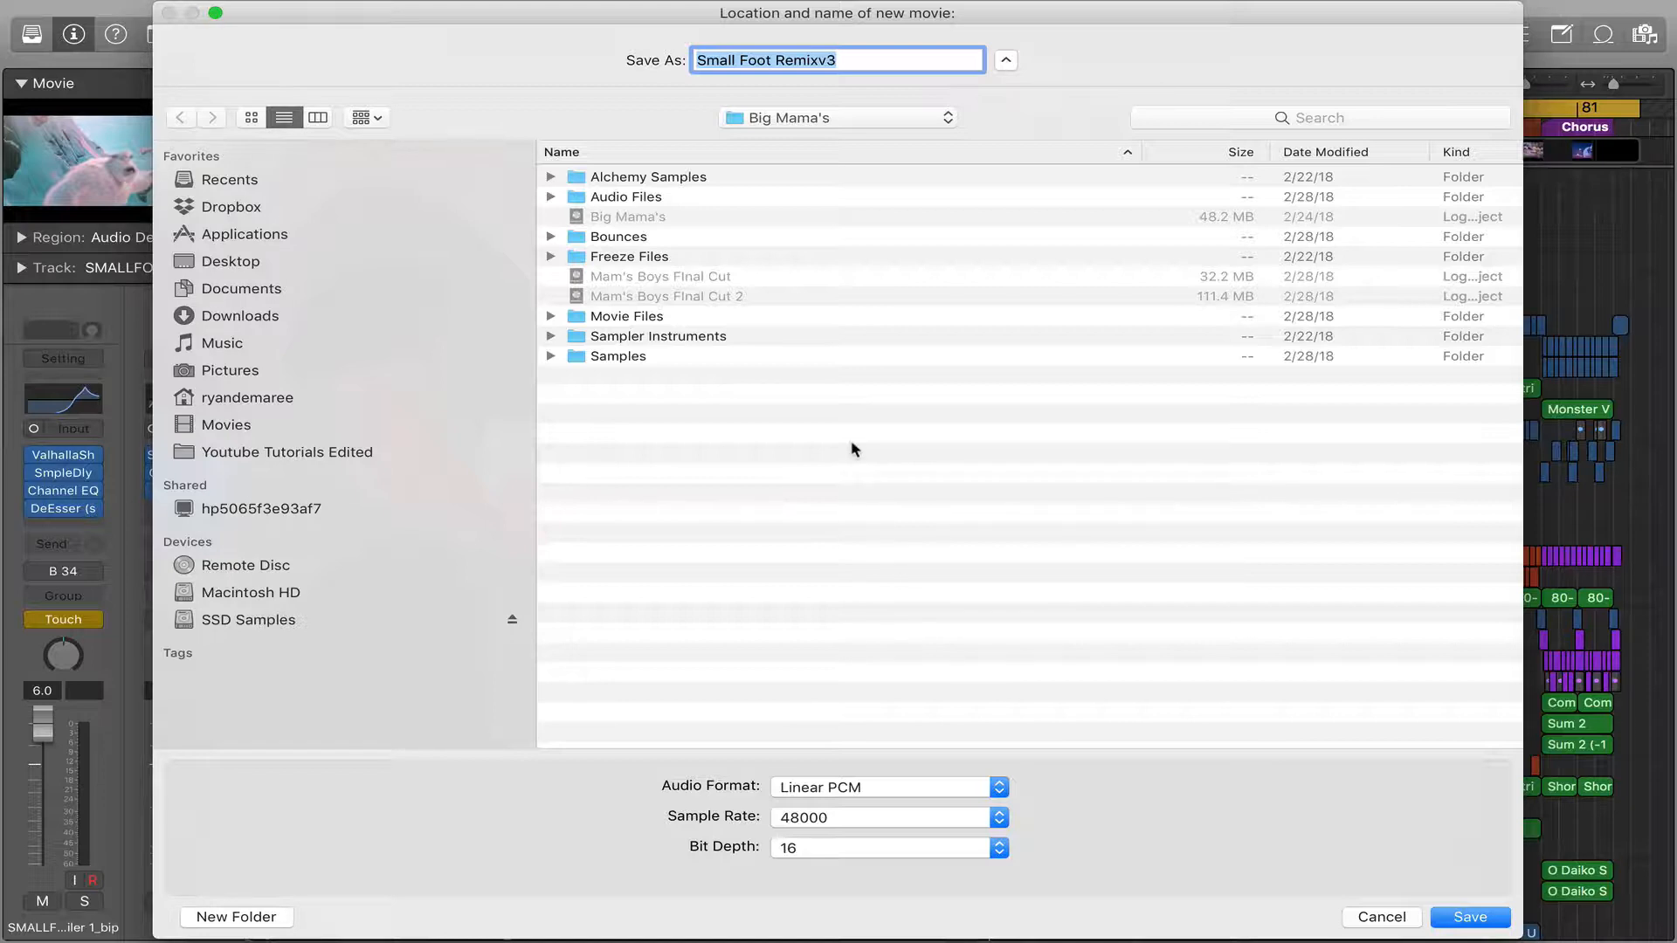
pyautogui.moveTo(308, 347)
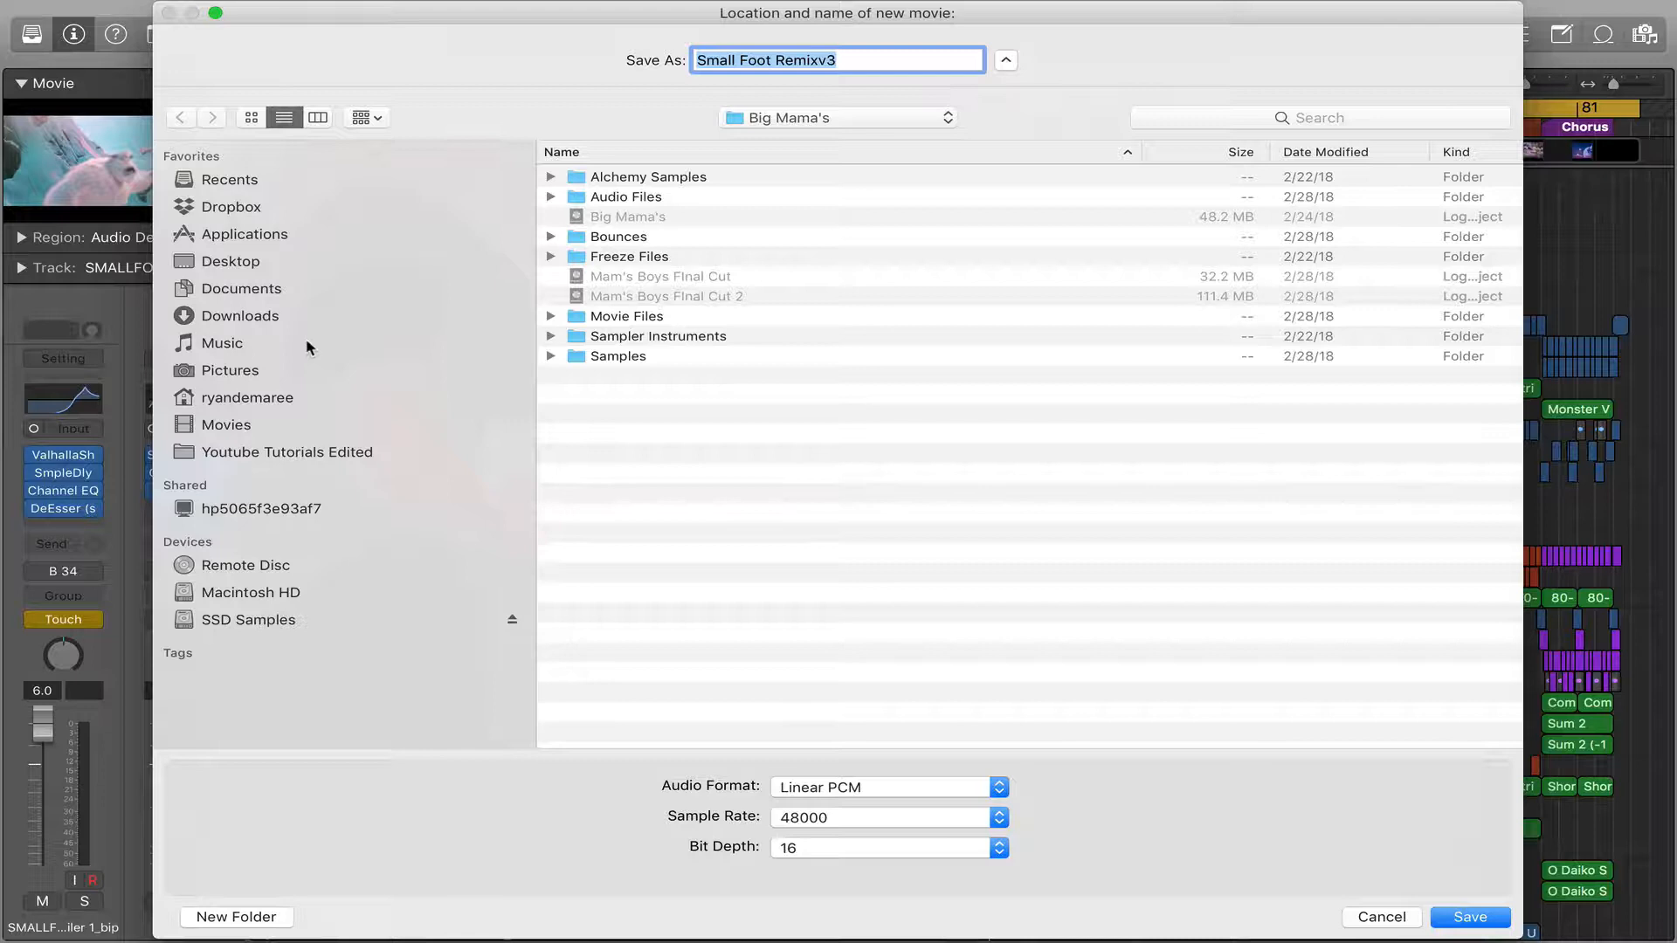
pyautogui.moveTo(926, 134)
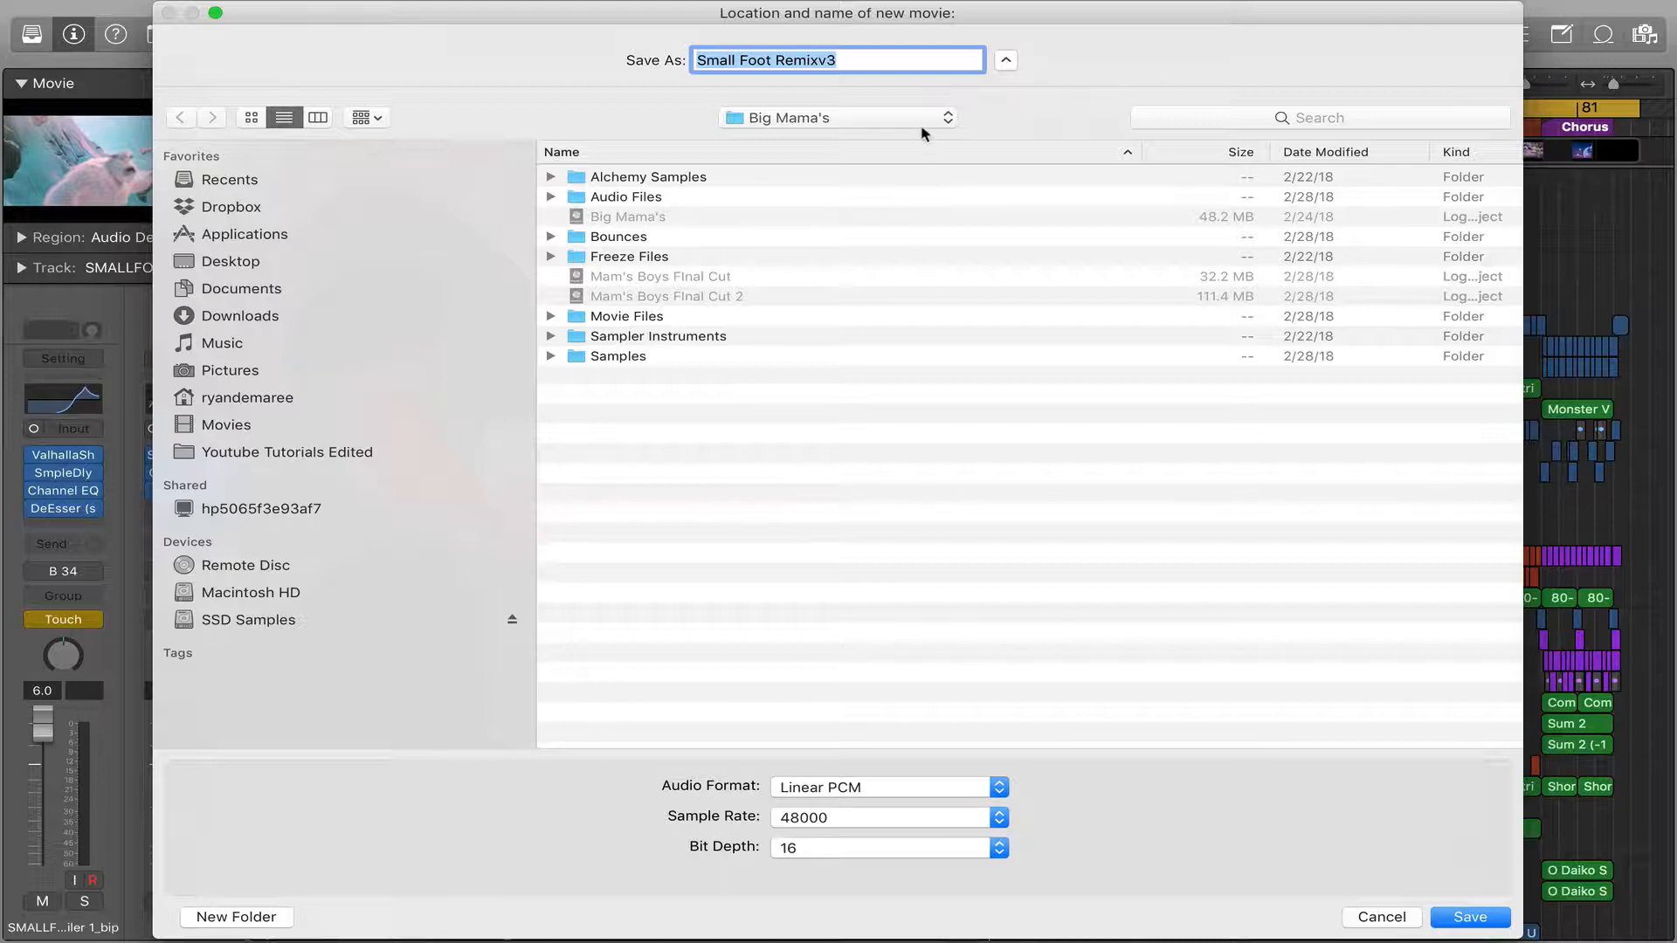
pyautogui.moveTo(880, 803)
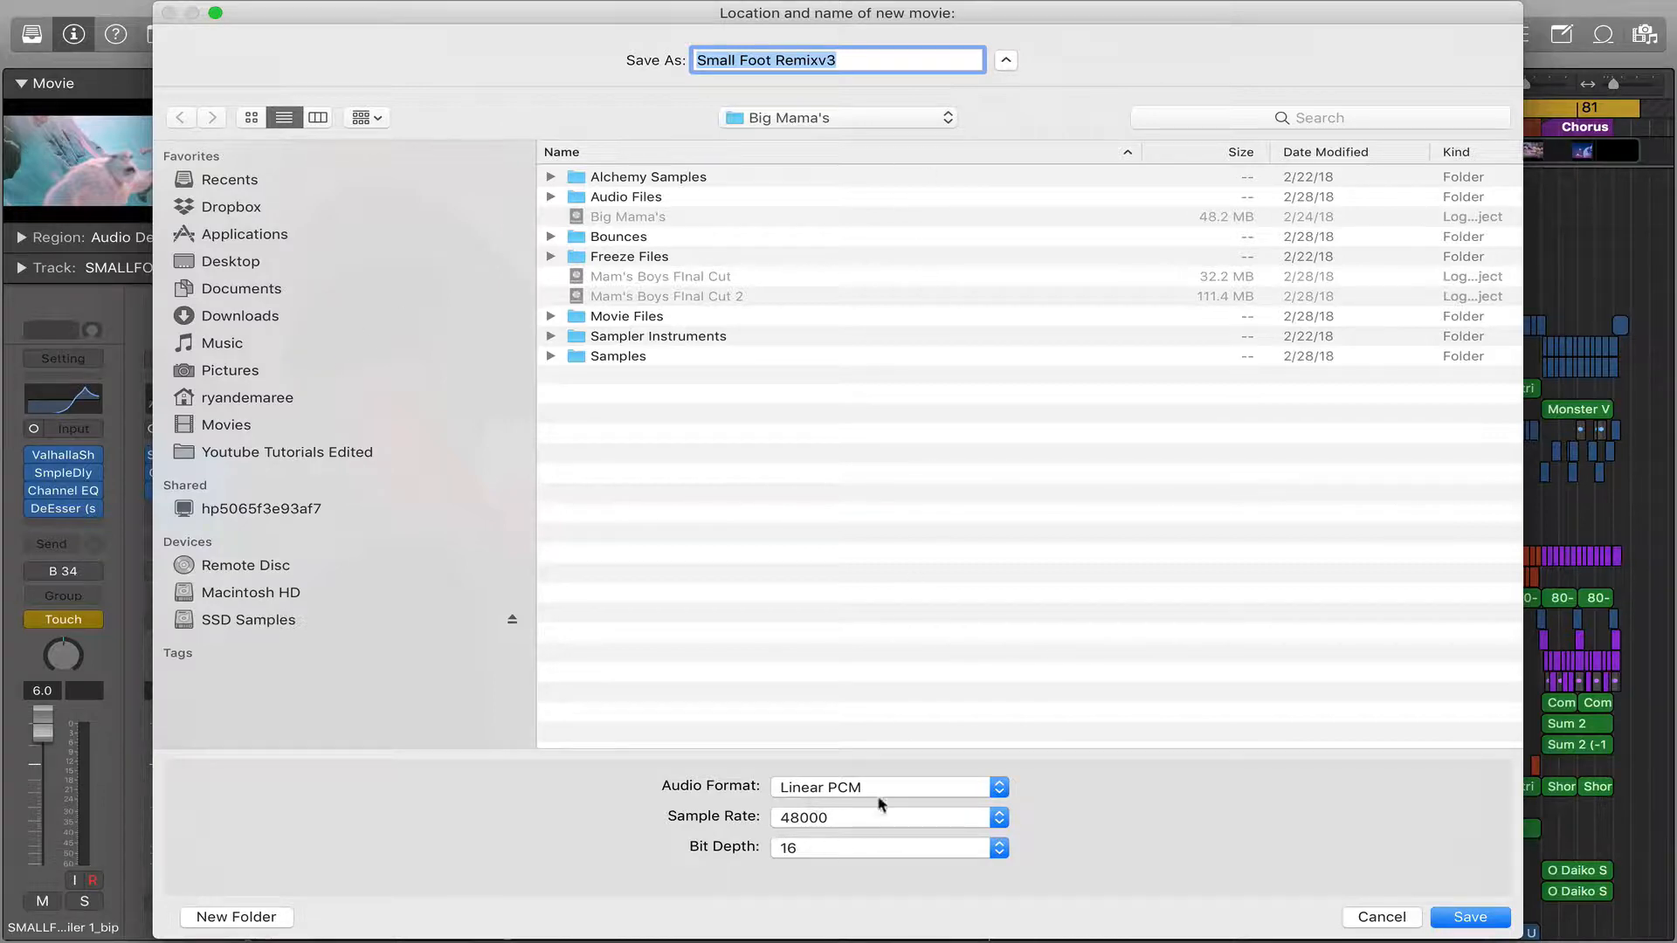
pyautogui.moveTo(840, 790)
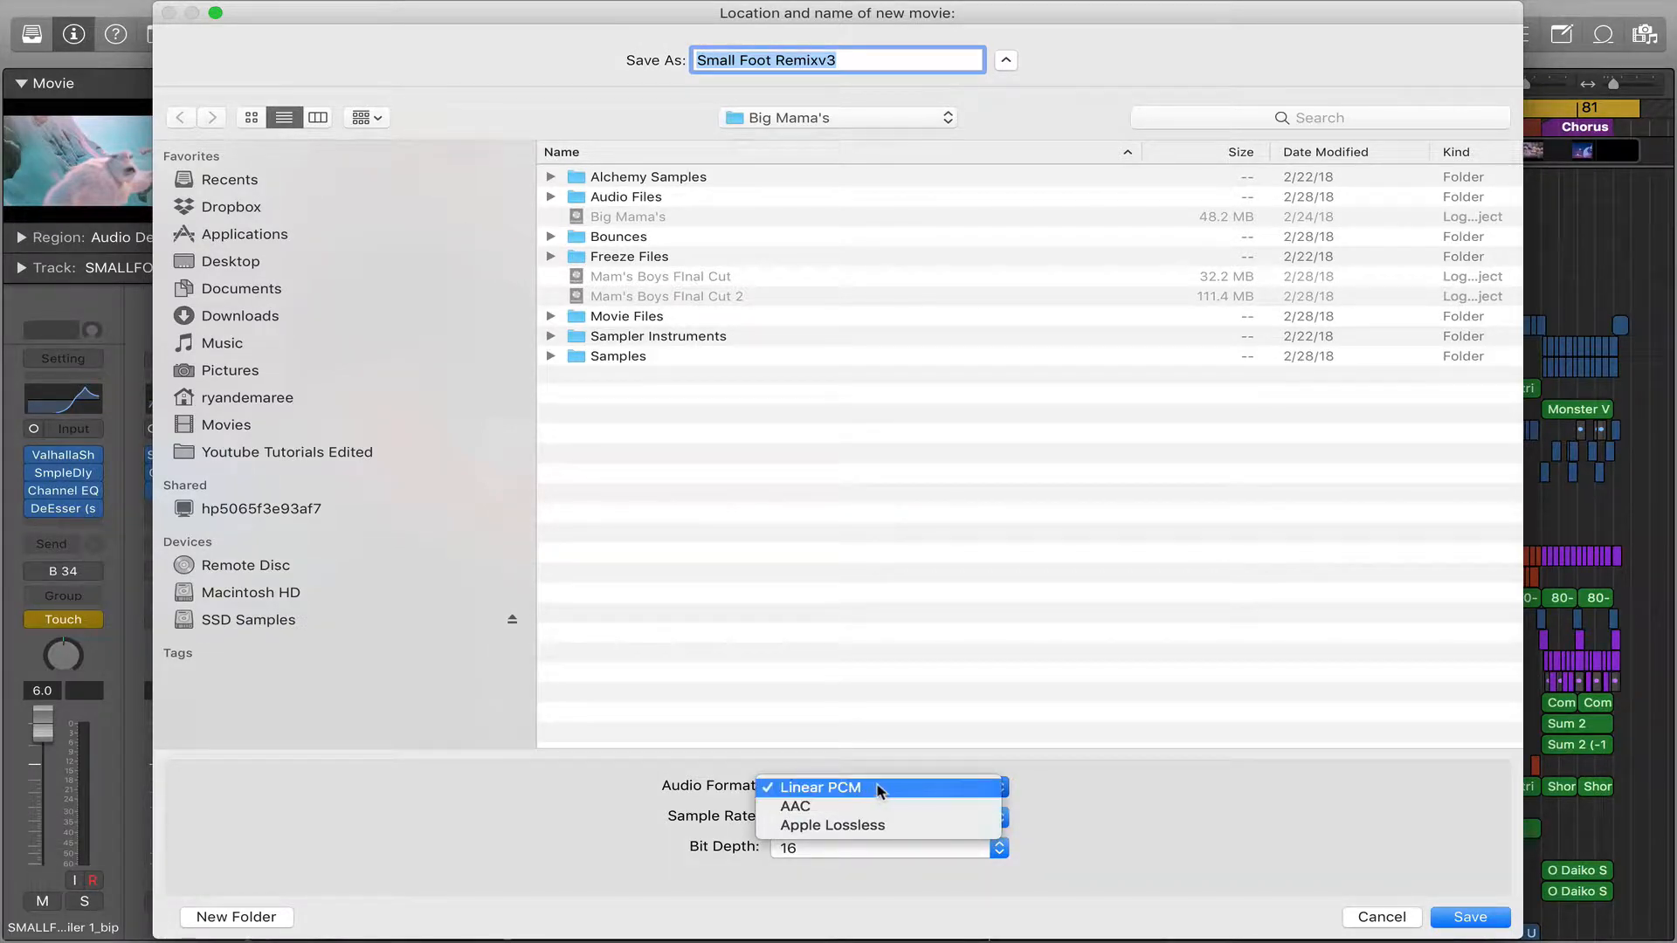
pyautogui.moveTo(856, 791)
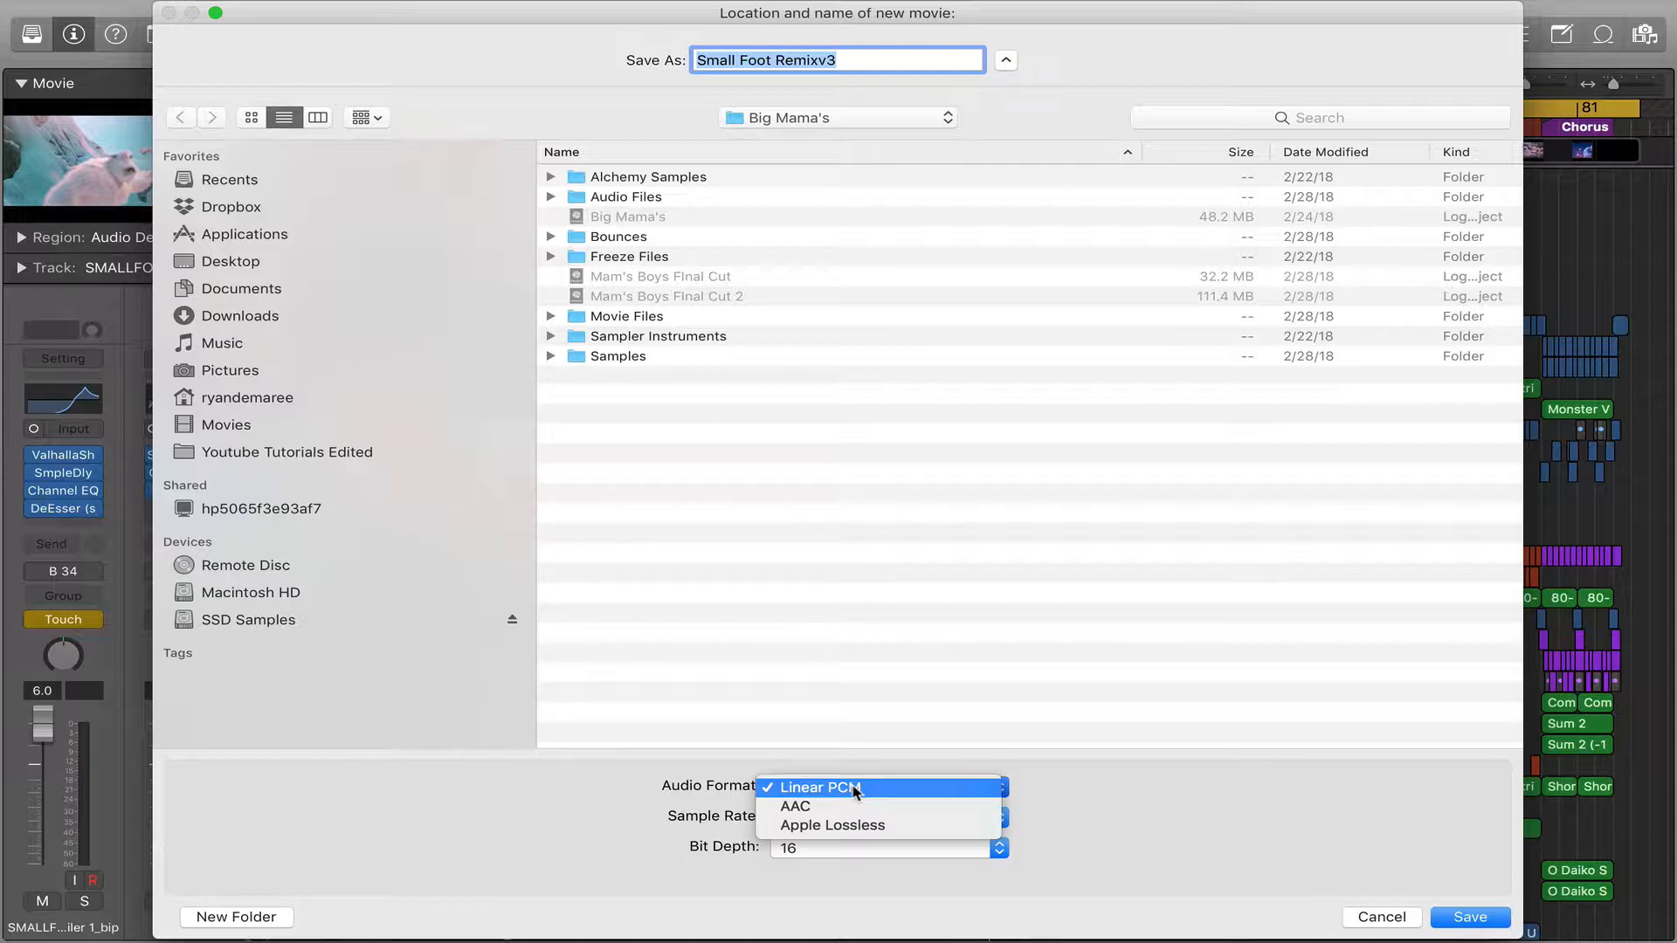
pyautogui.moveTo(828, 811)
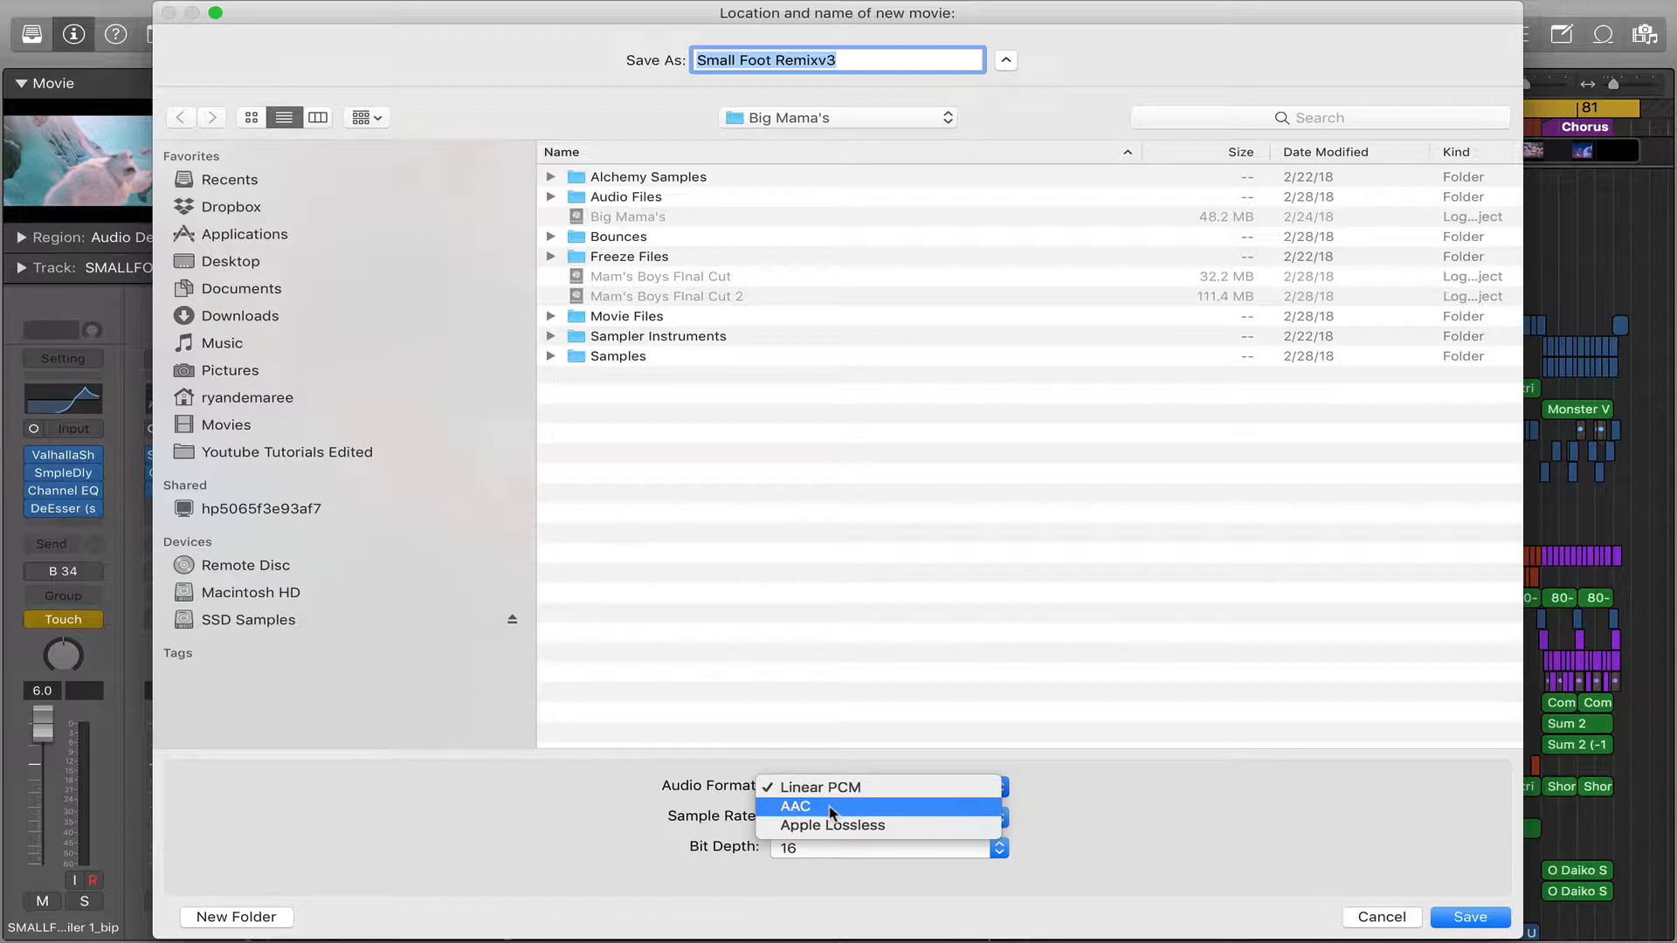
pyautogui.moveTo(831, 824)
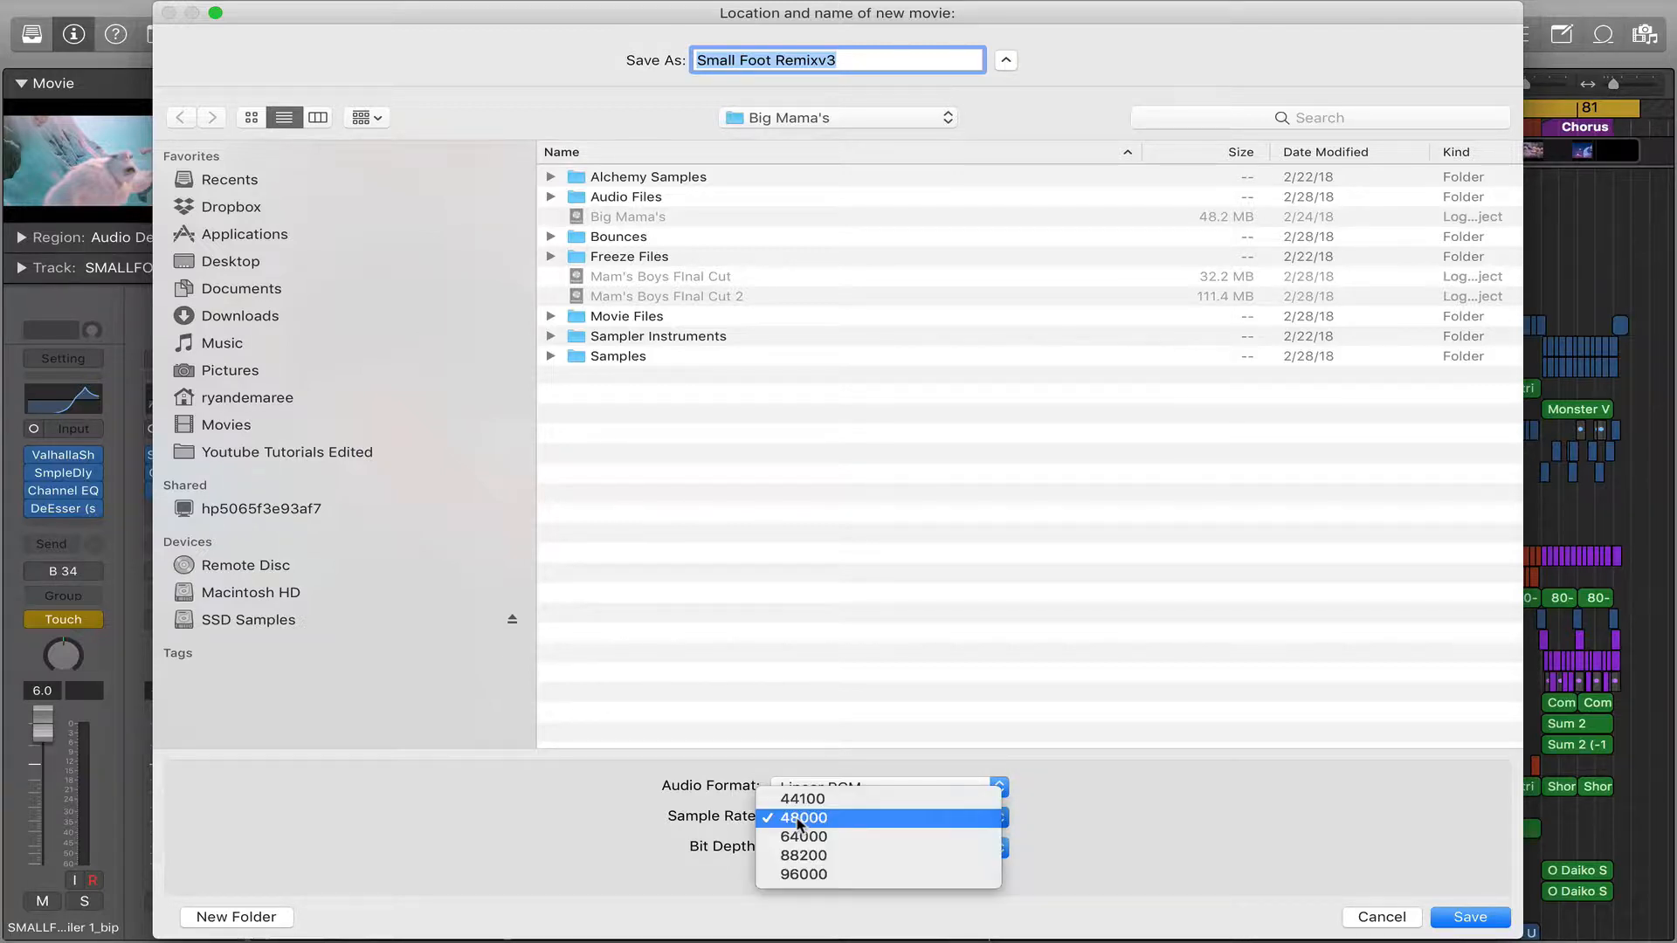
# Keep Linear PCM at 48000 Hz and set the bit depth to 24
pyautogui.click(803, 817)
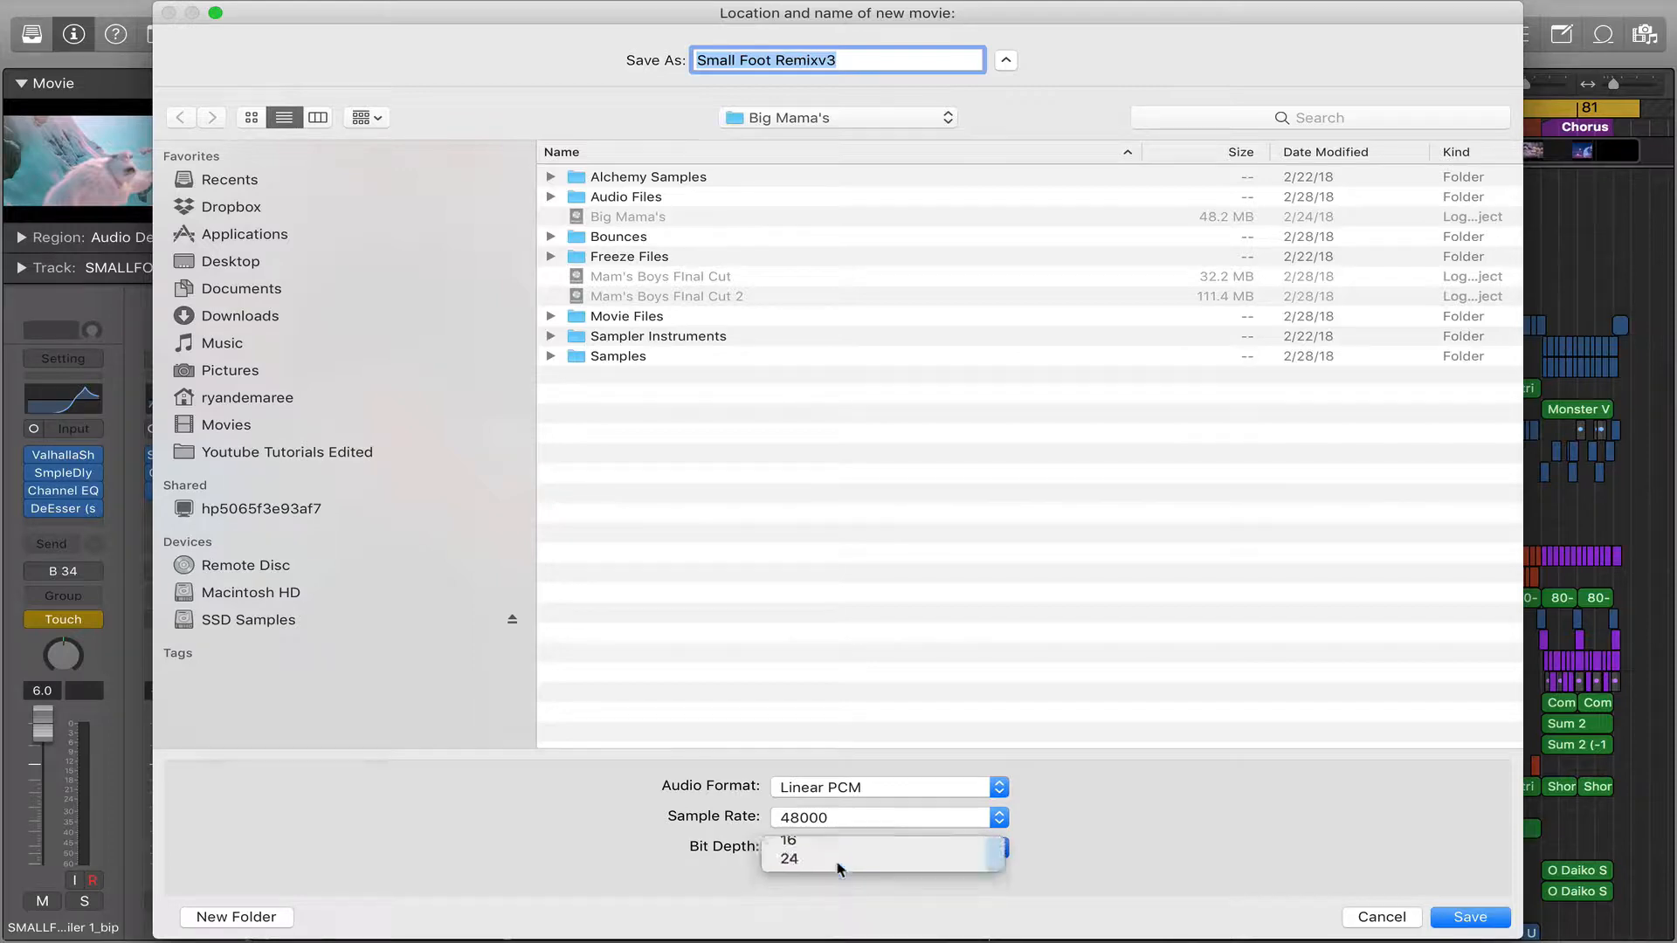
pyautogui.click(788, 859)
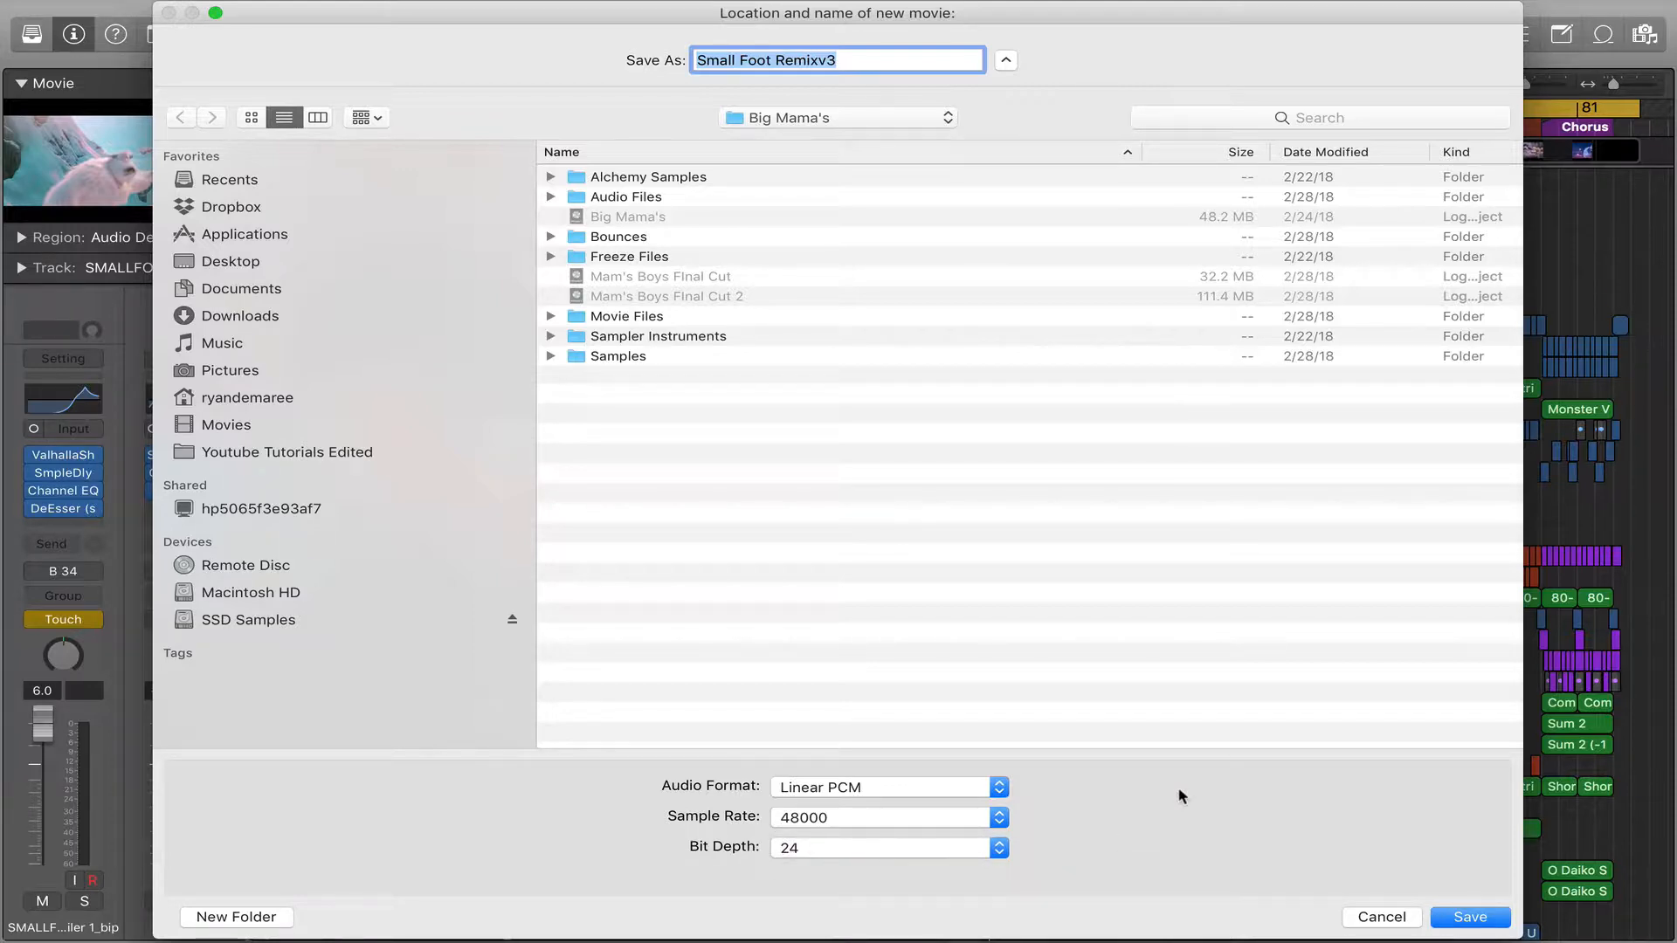
pyautogui.click(1469, 917)
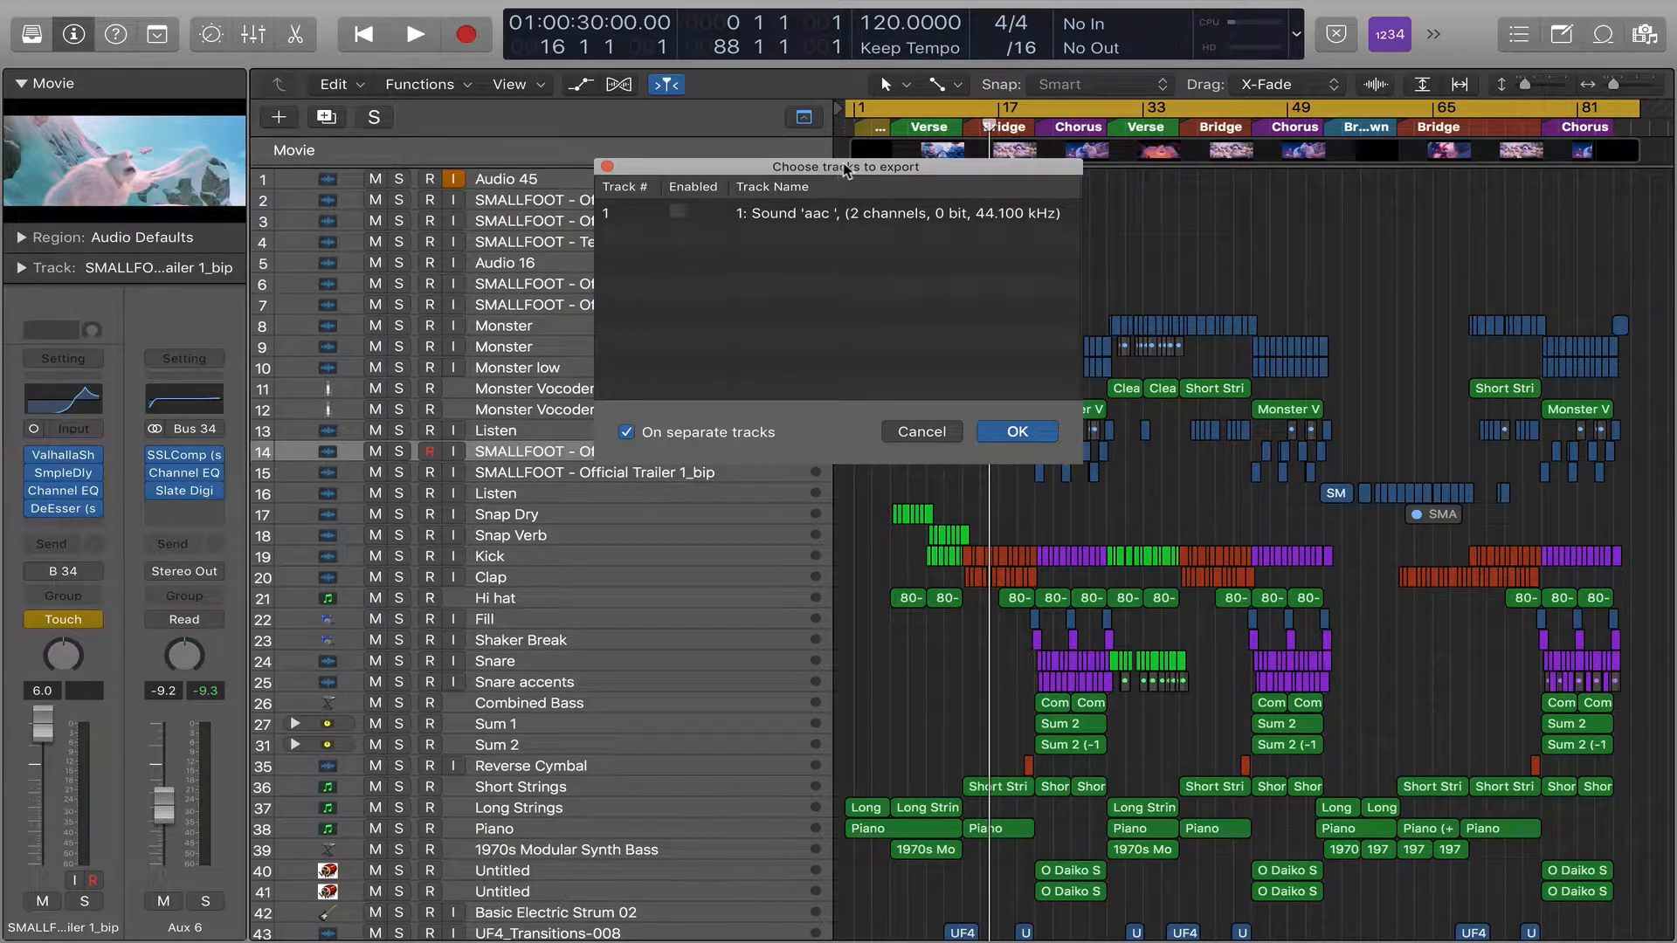
pyautogui.moveTo(723, 227)
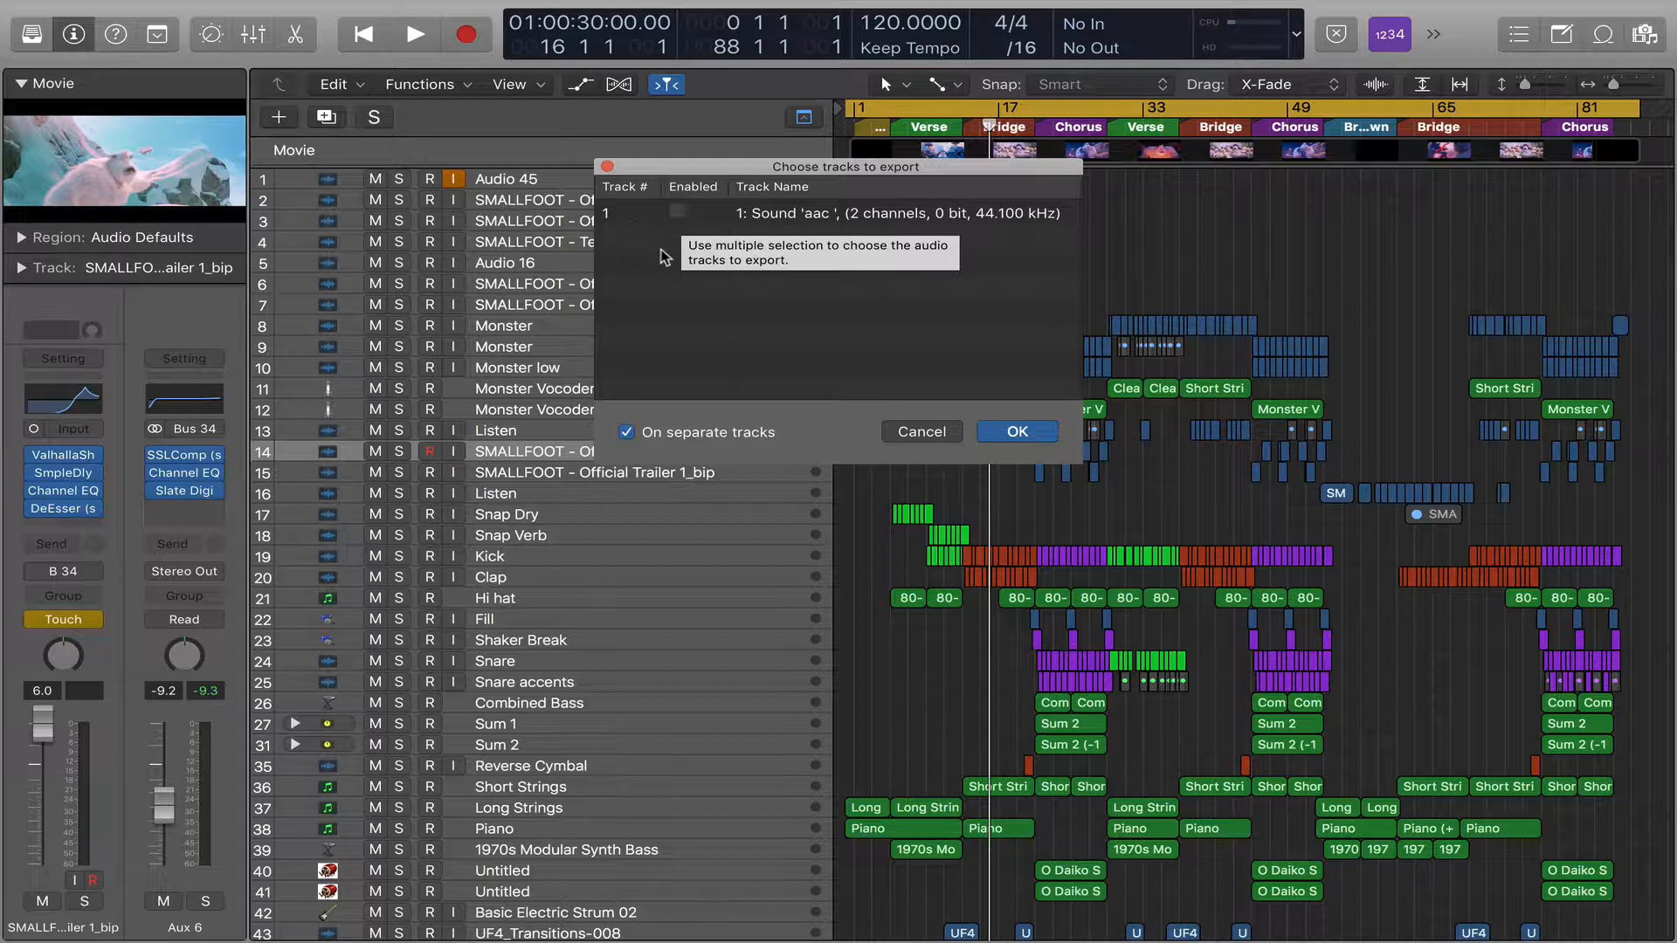
pyautogui.moveTo(690, 172)
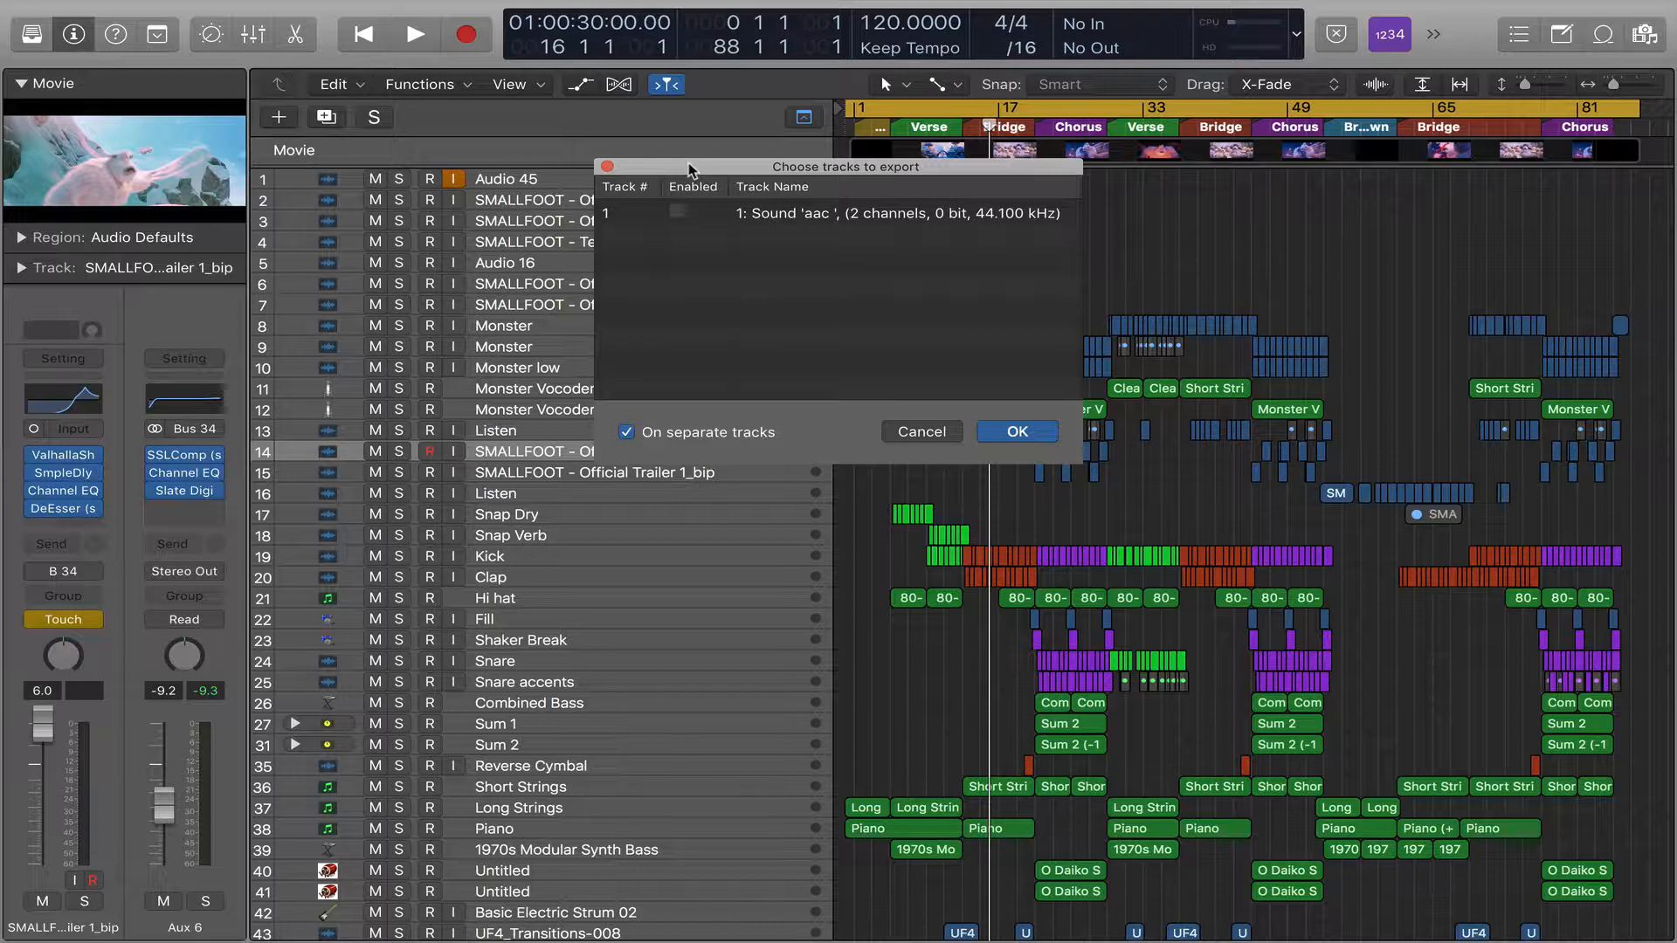
pyautogui.moveTo(686, 260)
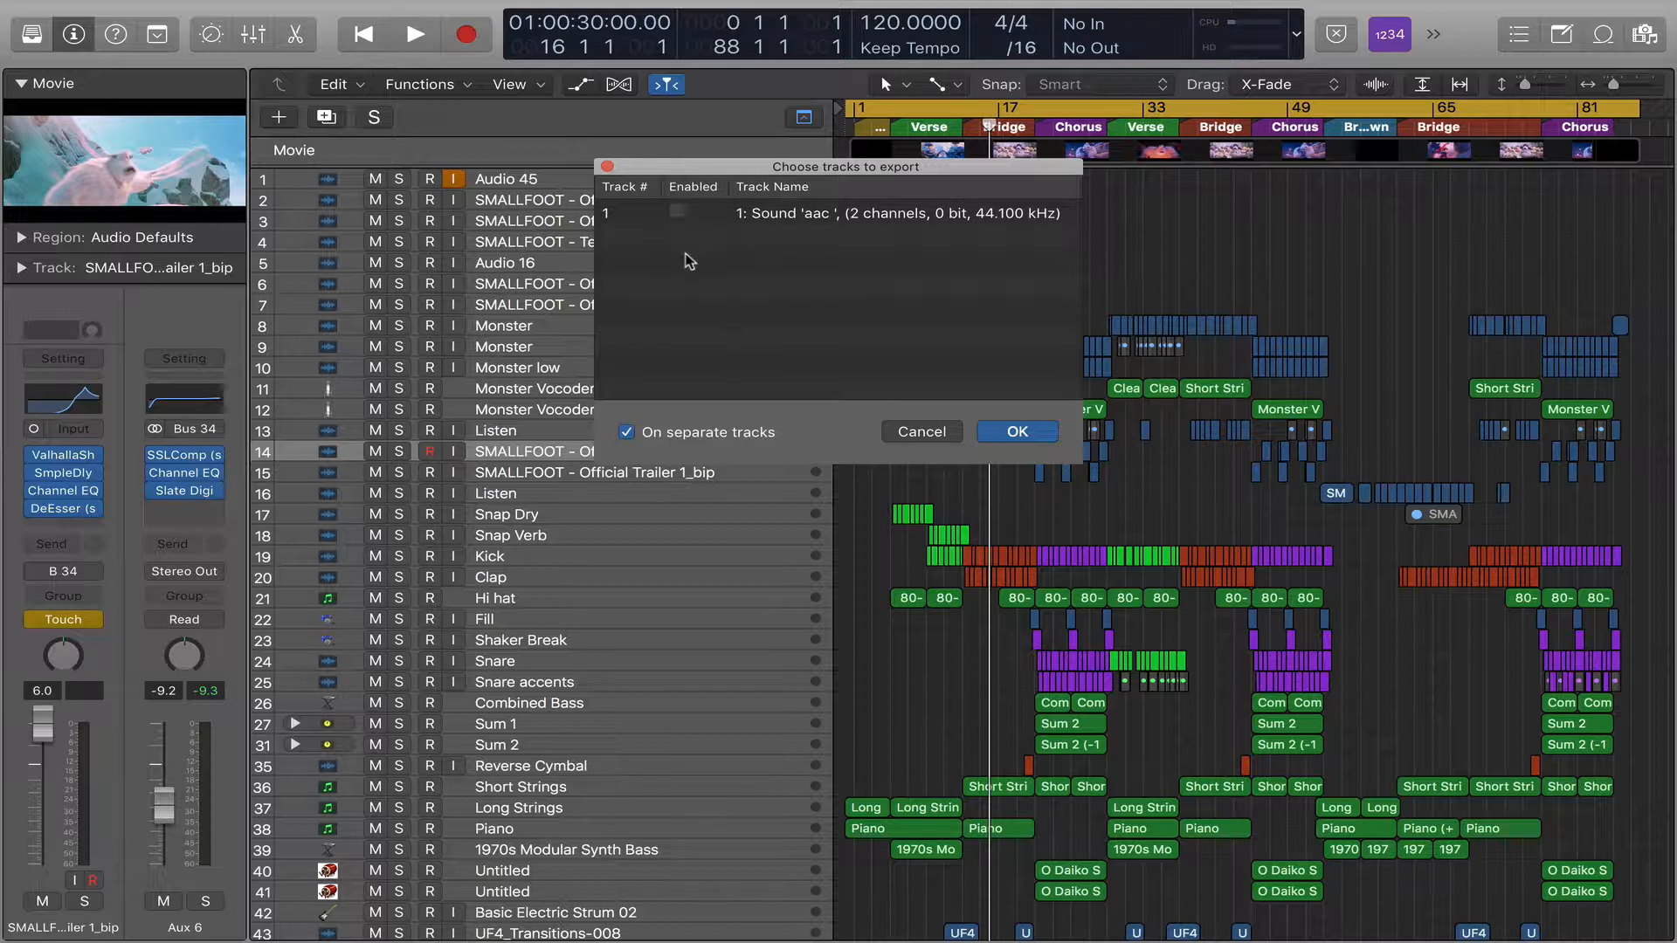
pyautogui.moveTo(685, 220)
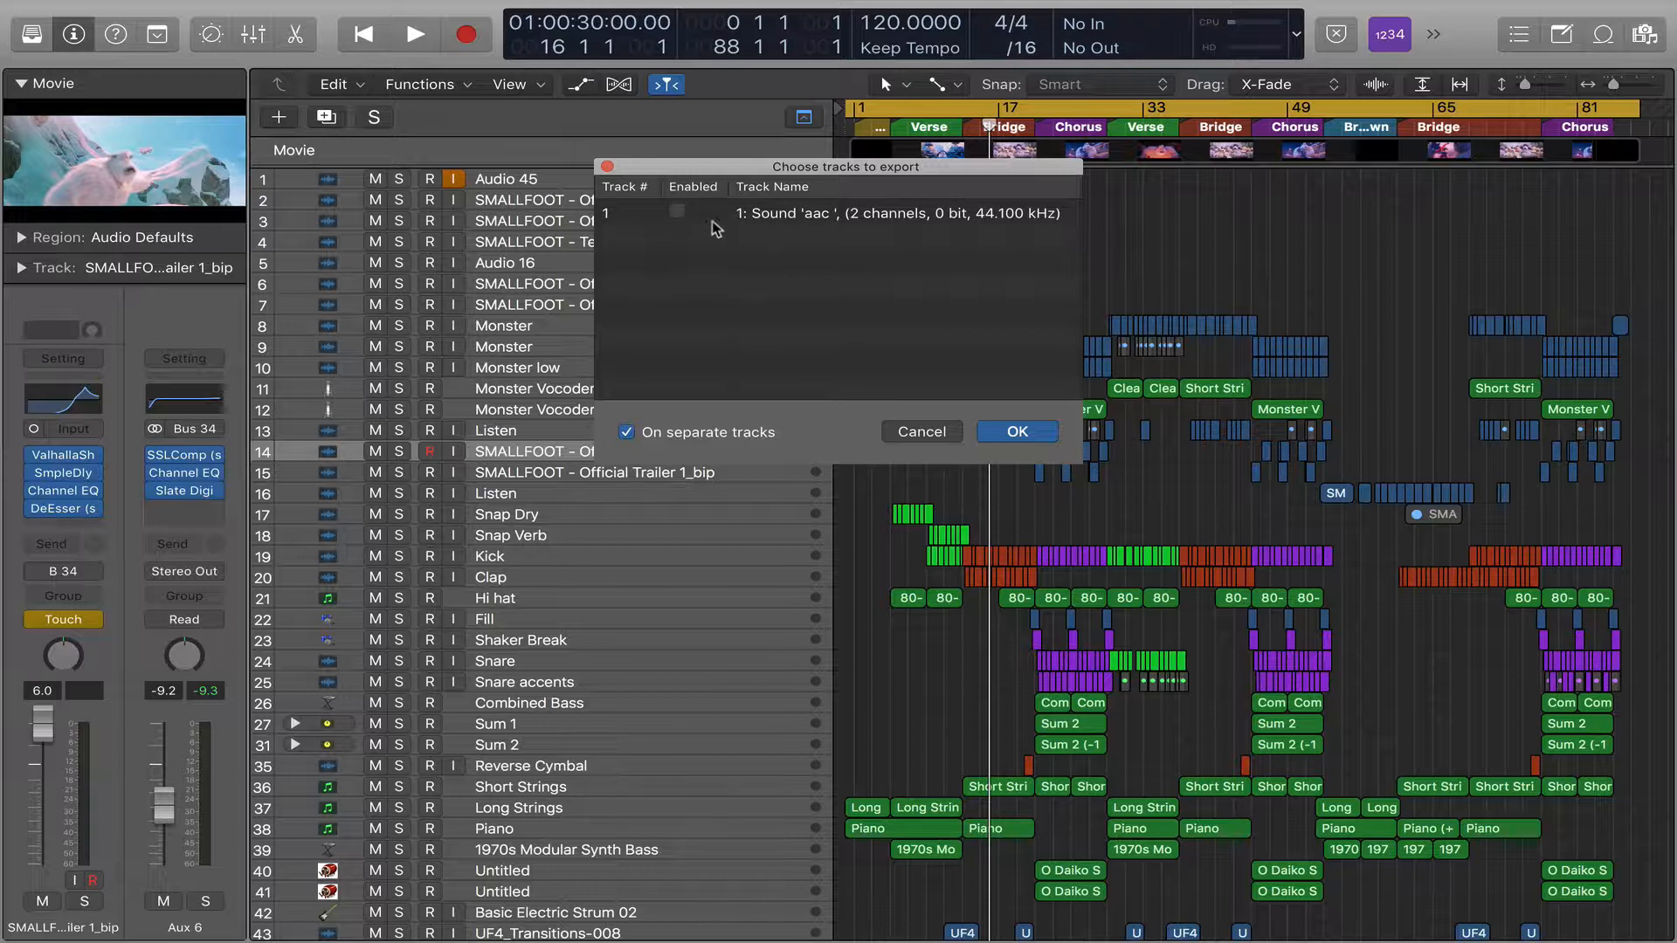
pyautogui.moveTo(781, 283)
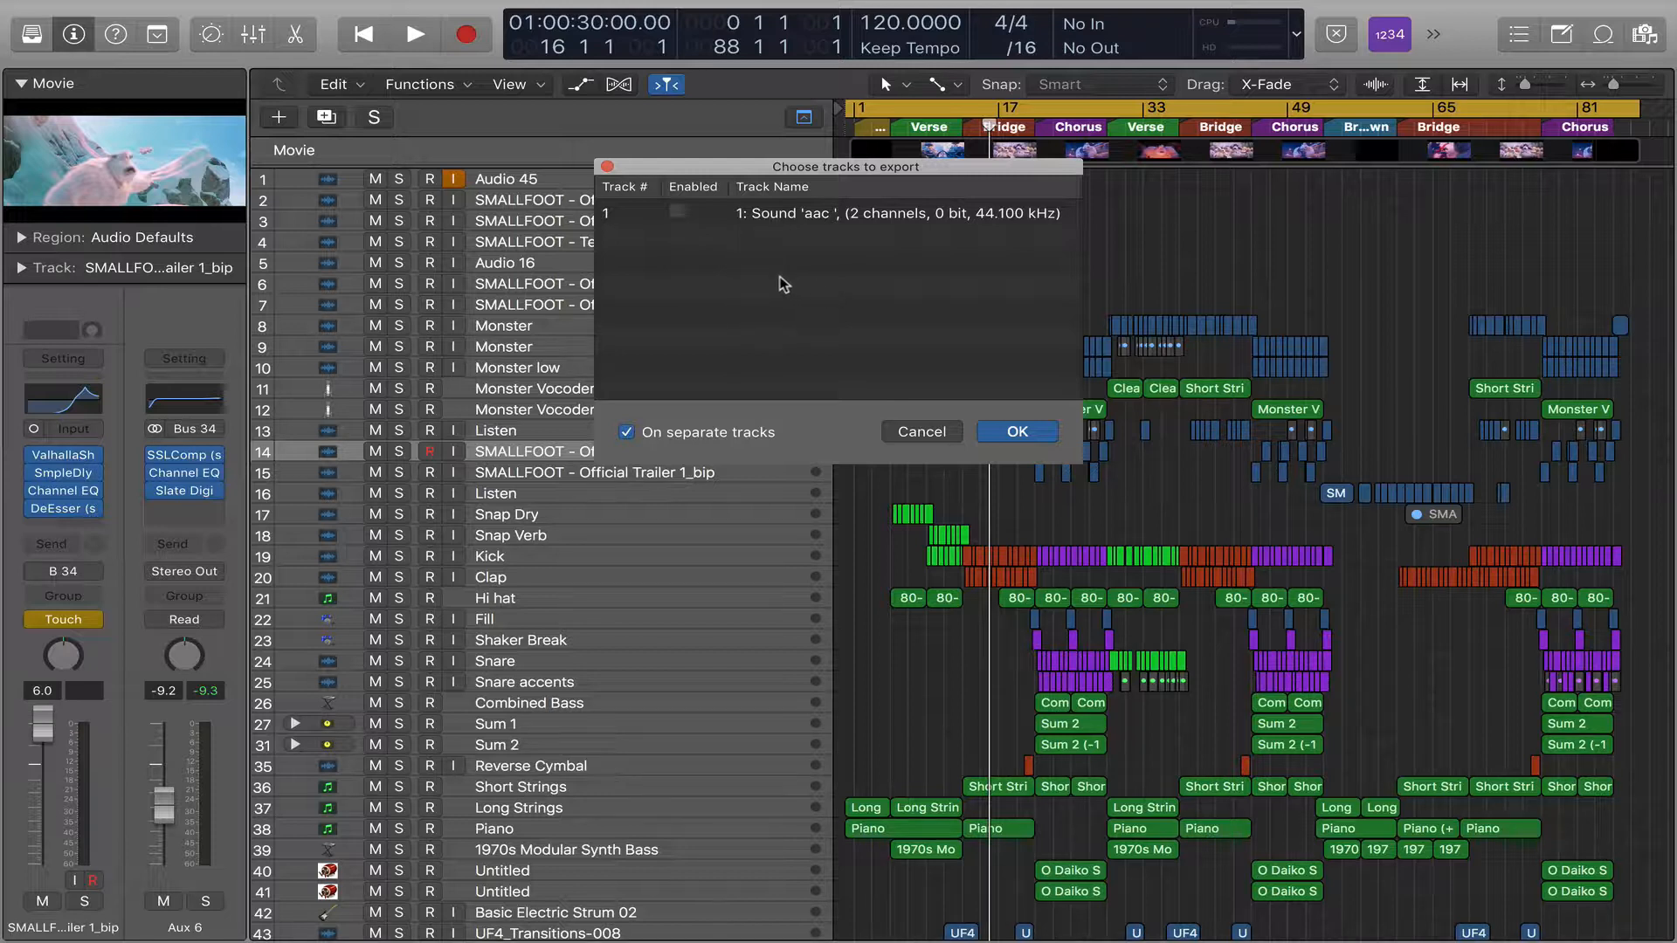
# Leave track 1 Sound 'aac' unchecked and confirm to begin bouncing the mix
pyautogui.click(677, 211)
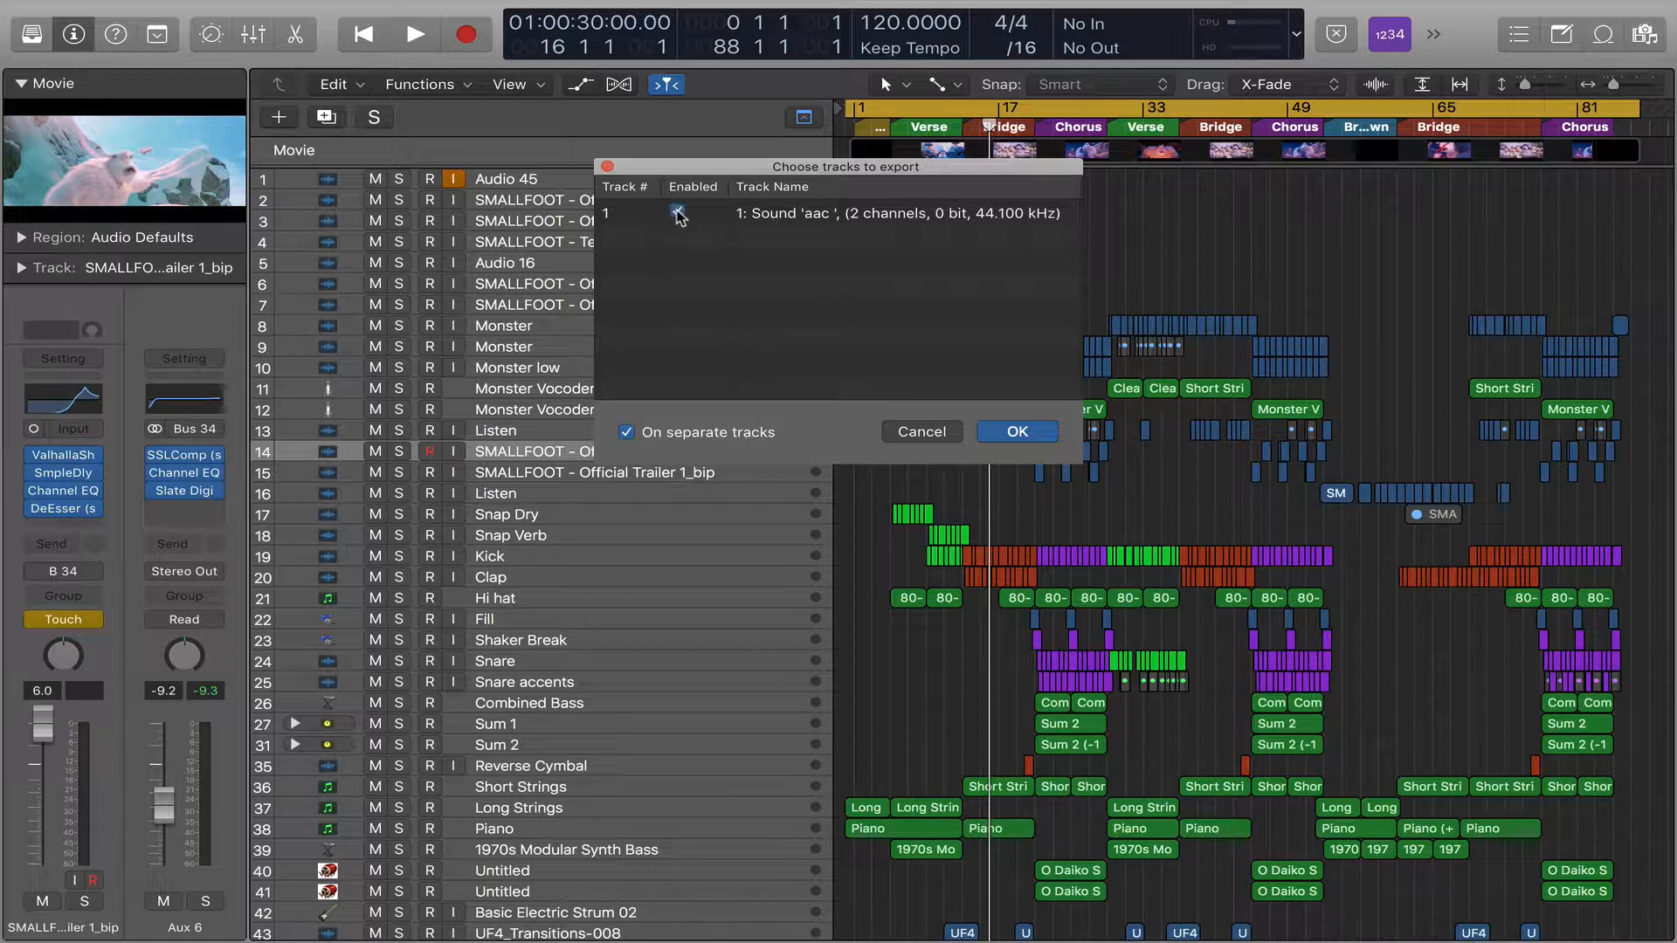
pyautogui.click(678, 213)
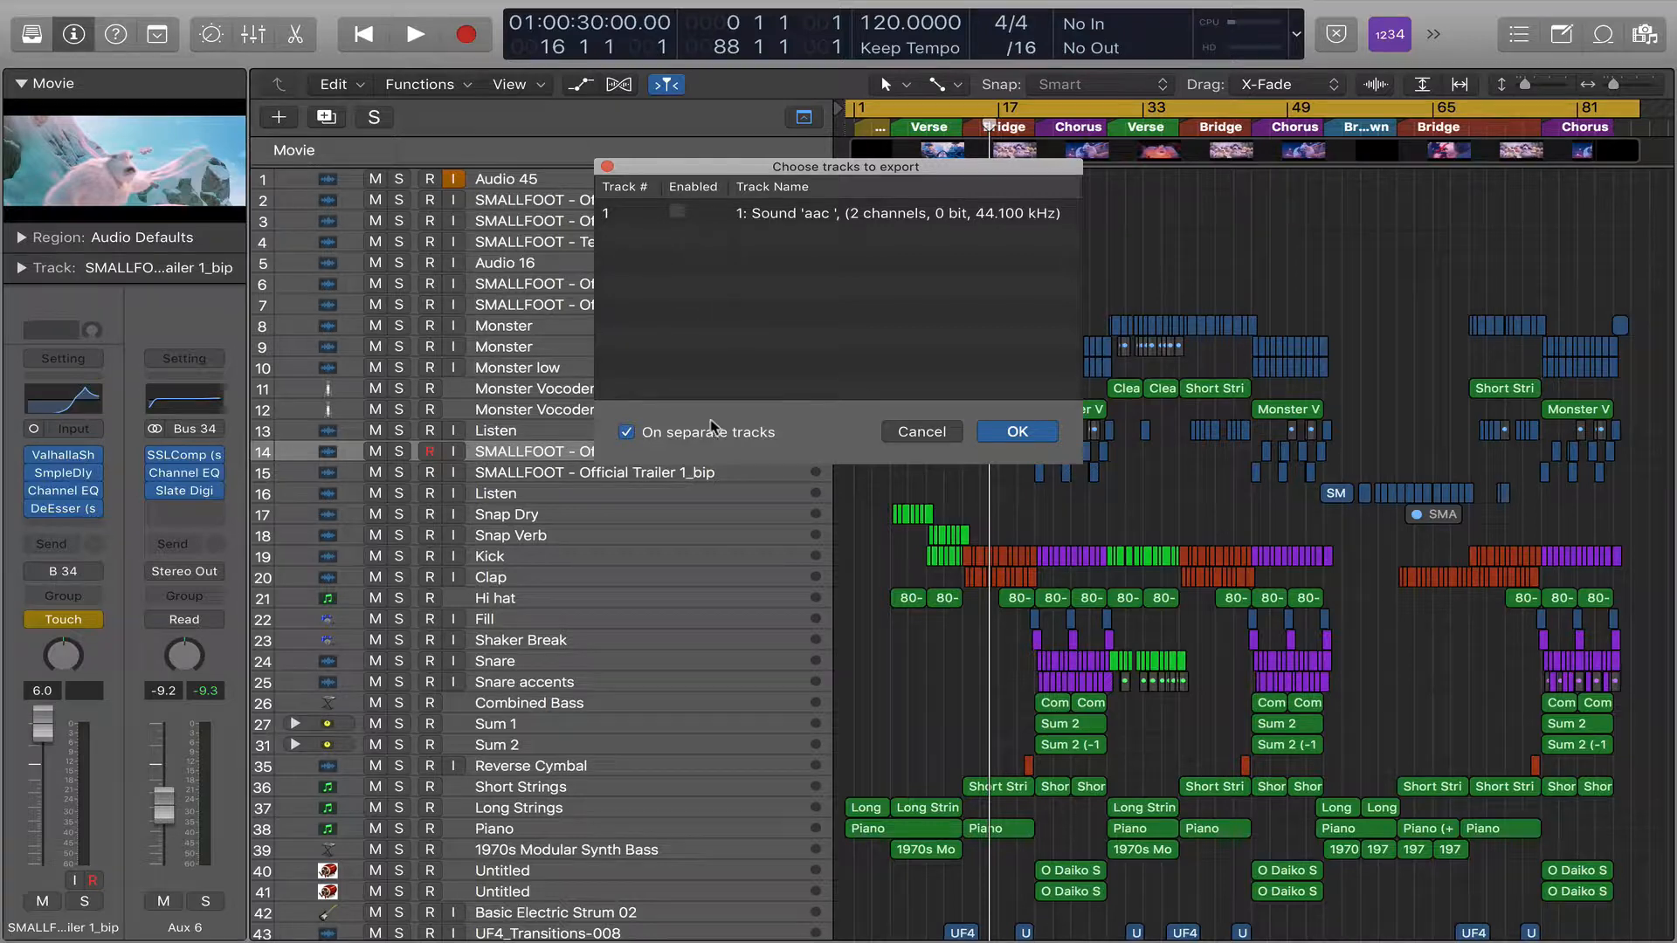
pyautogui.click(1014, 431)
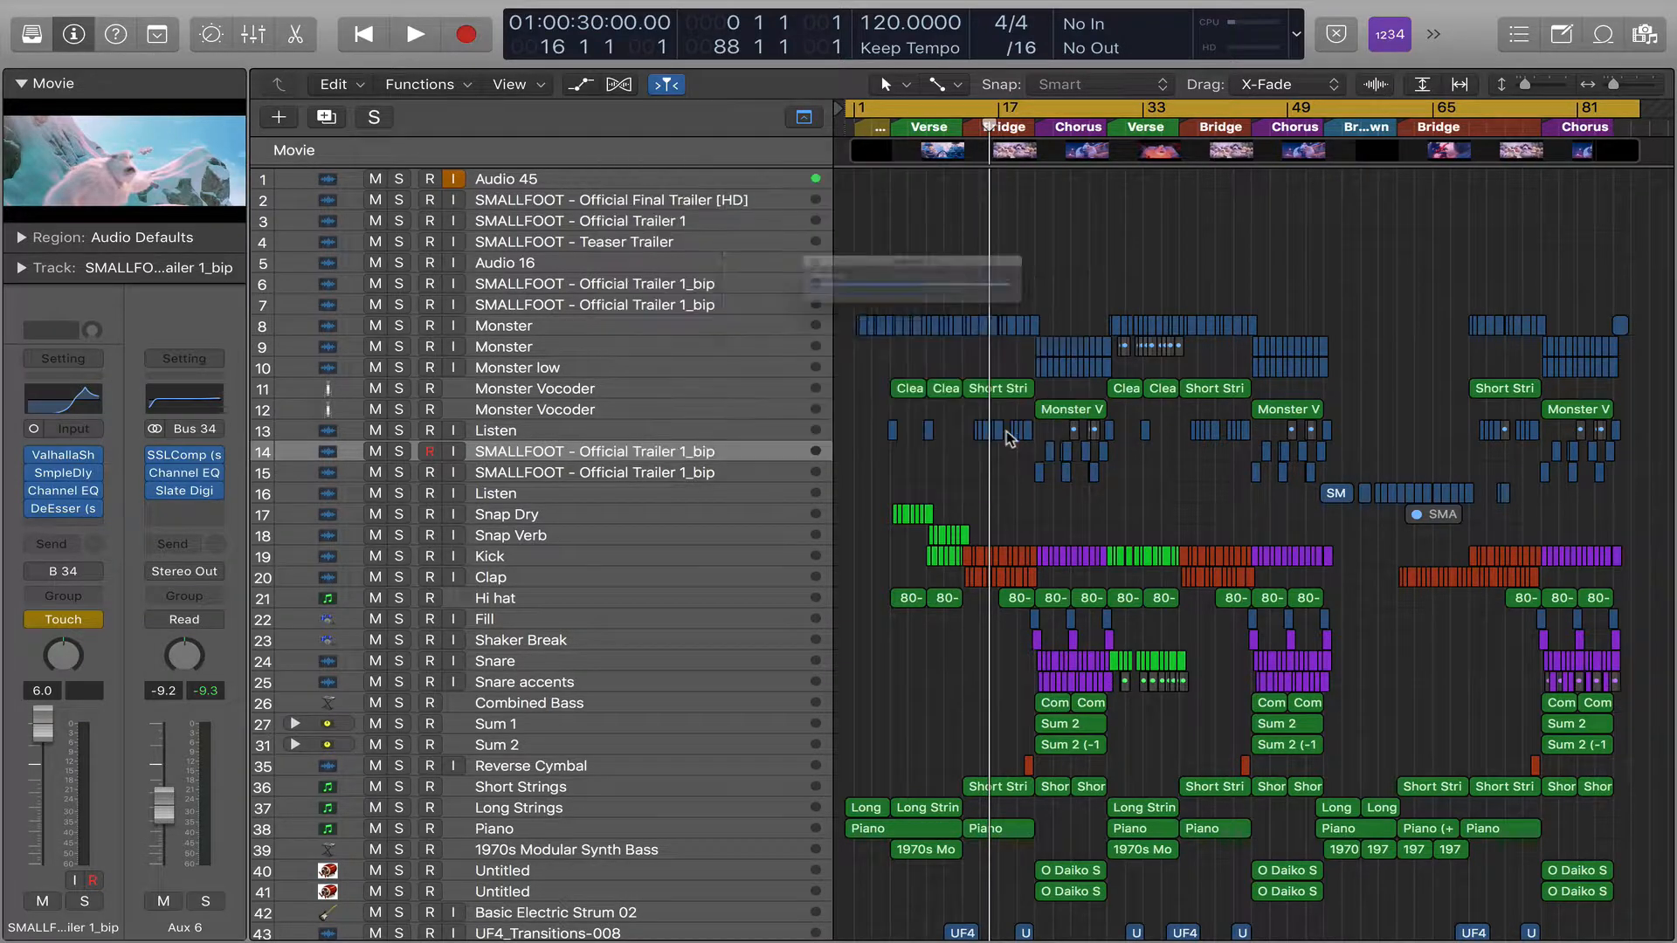